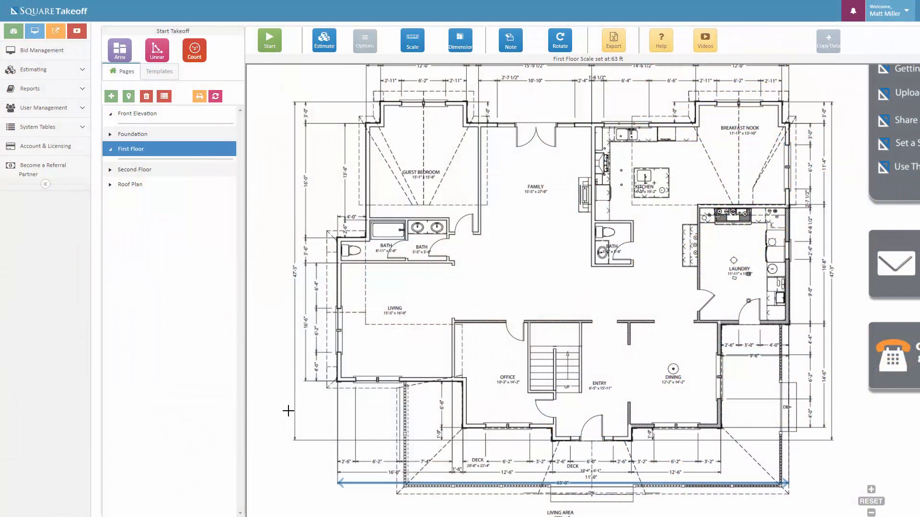
mouse_move(308, 450)
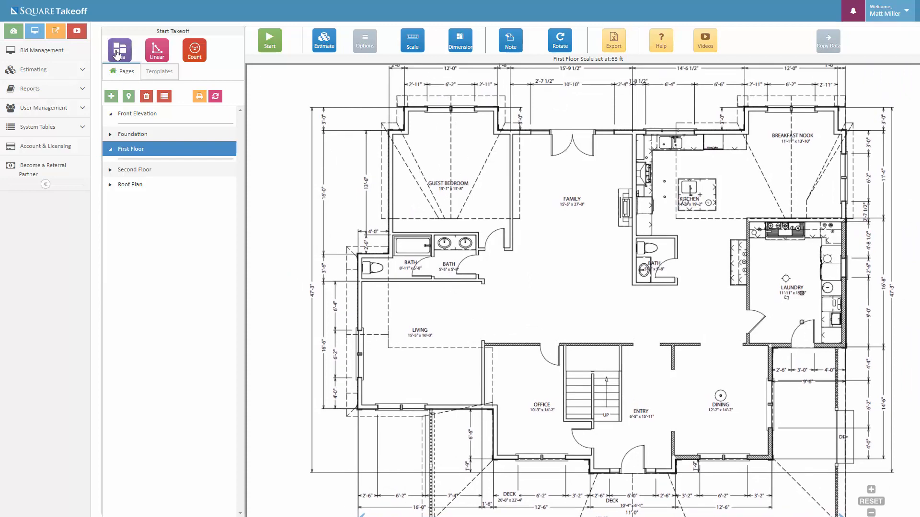
- Create a Chartreuse Standard Area takeoff named 'Total SQFT' and start measuring
left_click(119, 50)
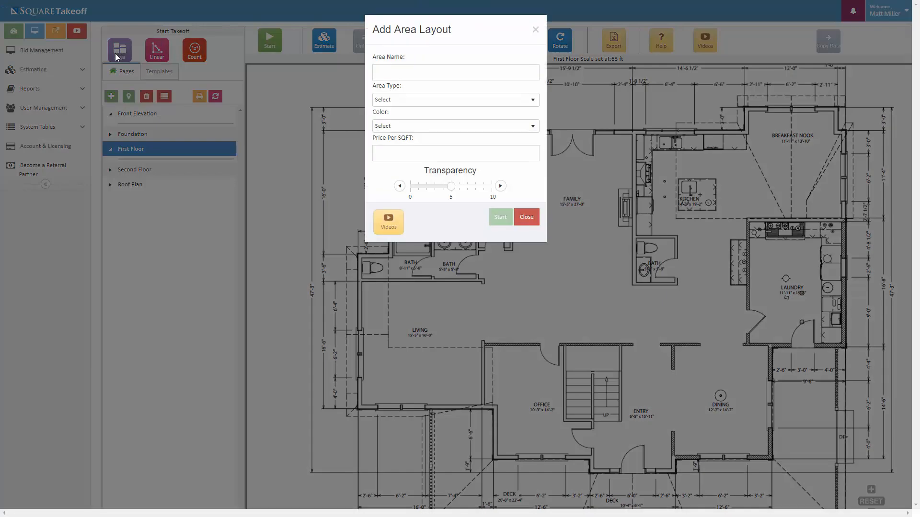
left_click(455, 71)
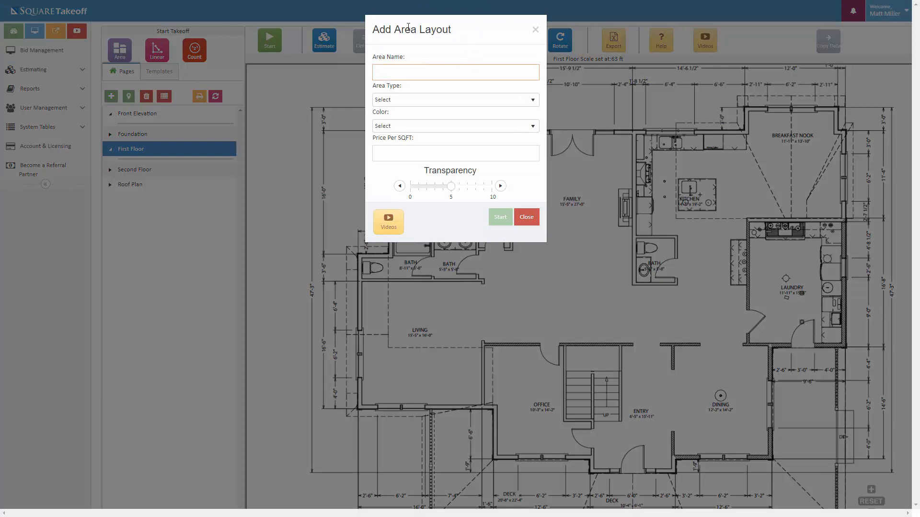
left_click(455, 71)
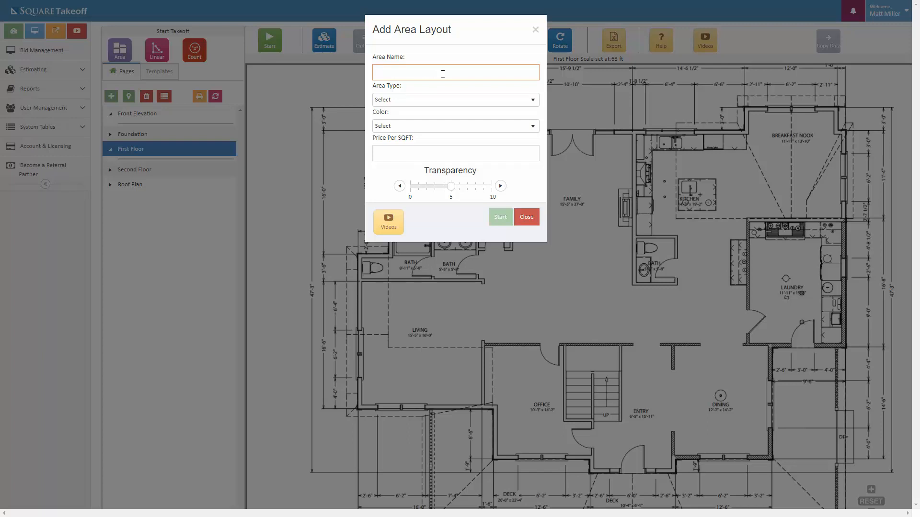
type("Total")
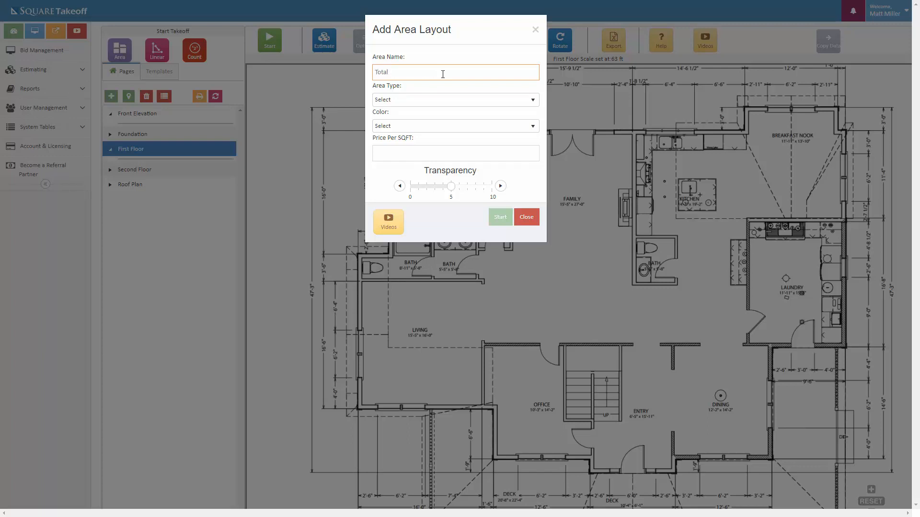
type("SQFT")
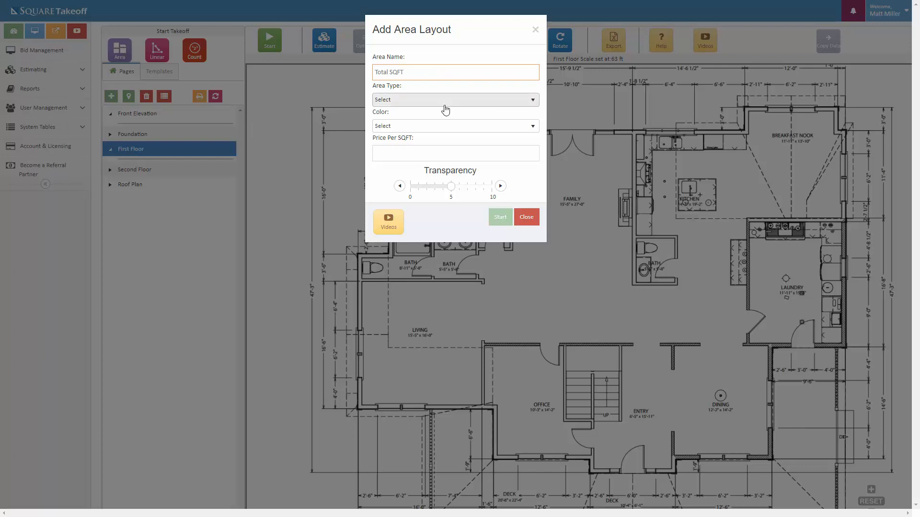
left_click(455, 100)
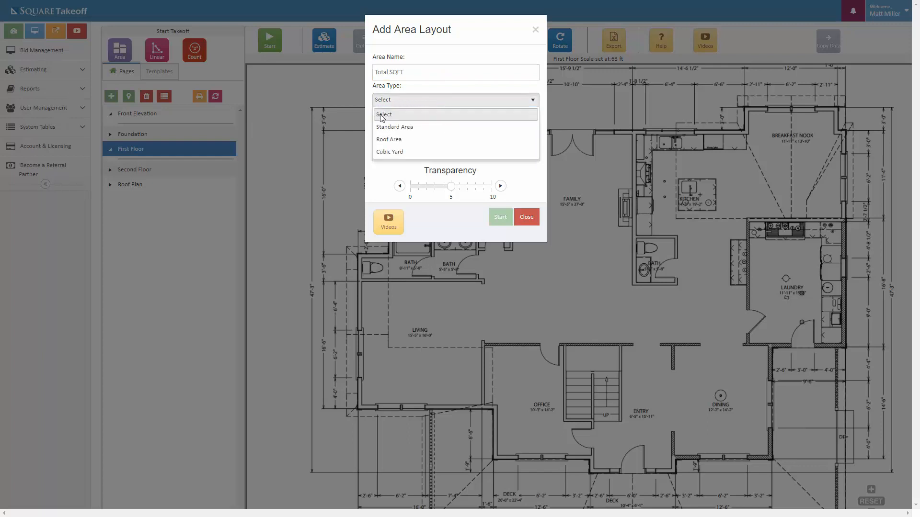
mouse_move(410, 139)
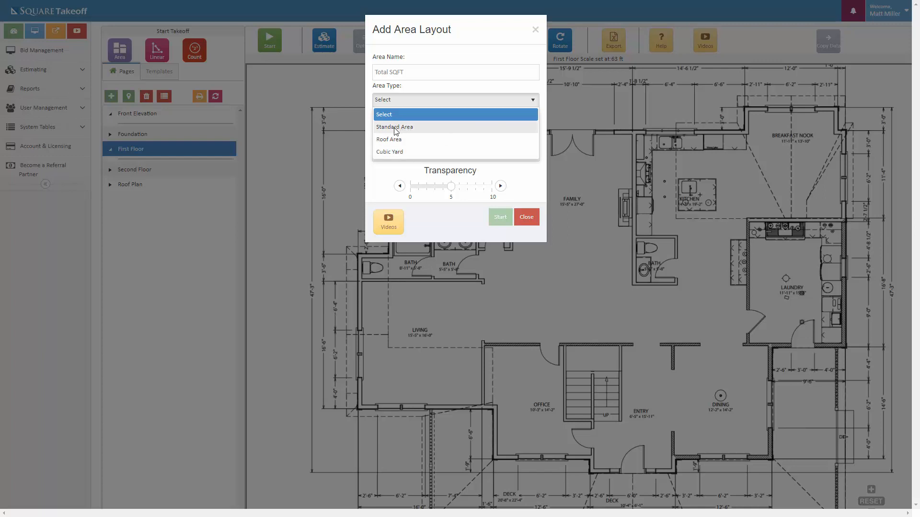
left_click(395, 126)
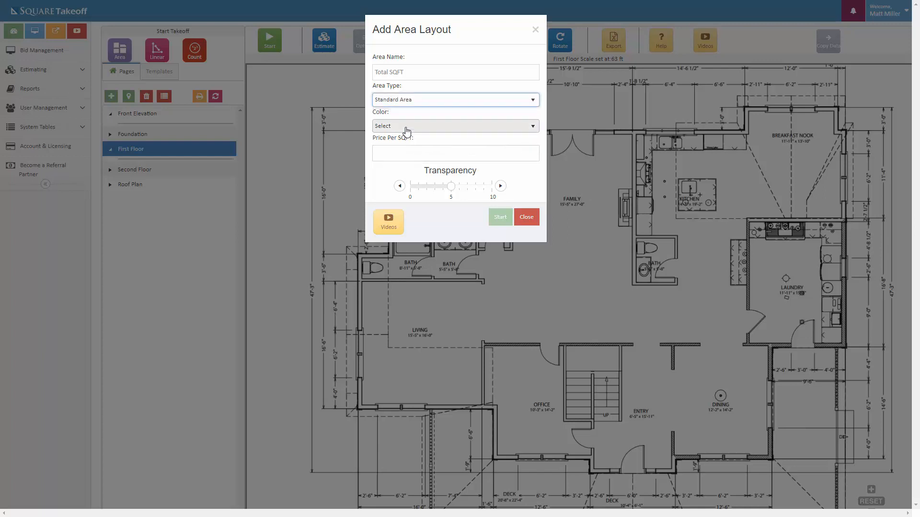
left_click(454, 125)
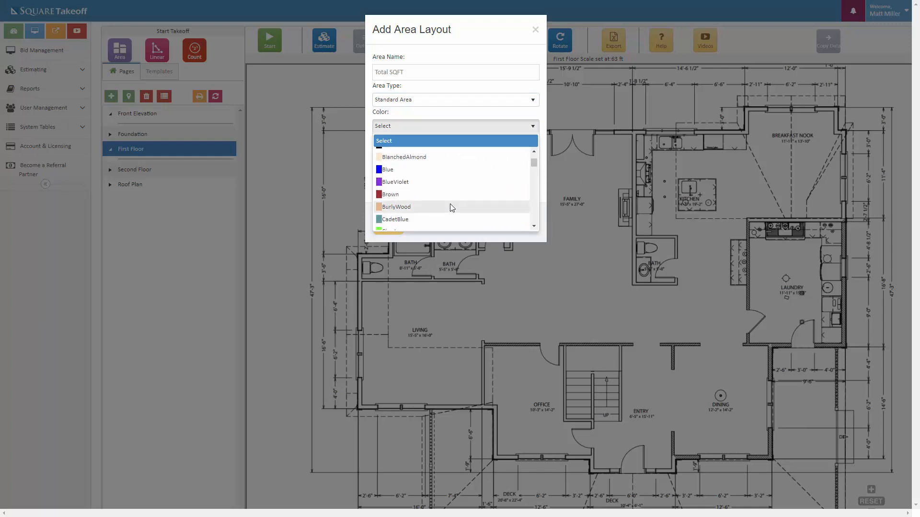
scroll("down", 3)
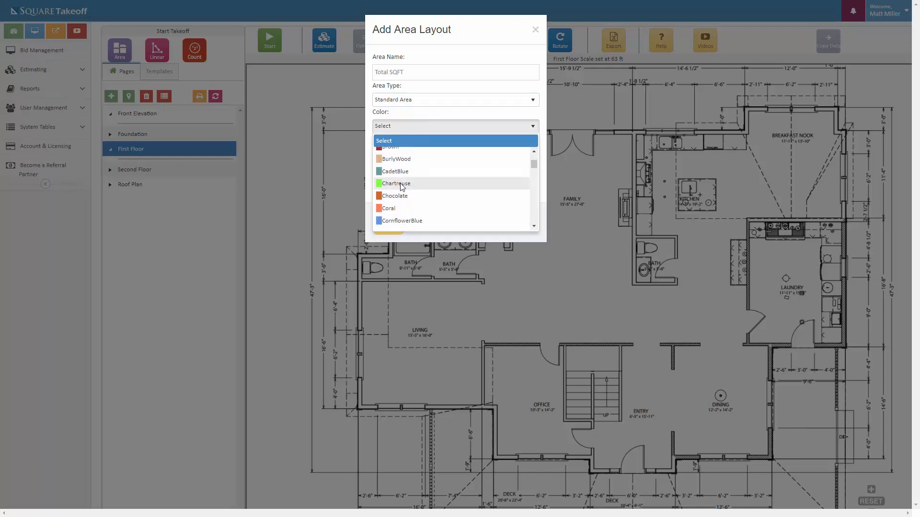
left_click(395, 183)
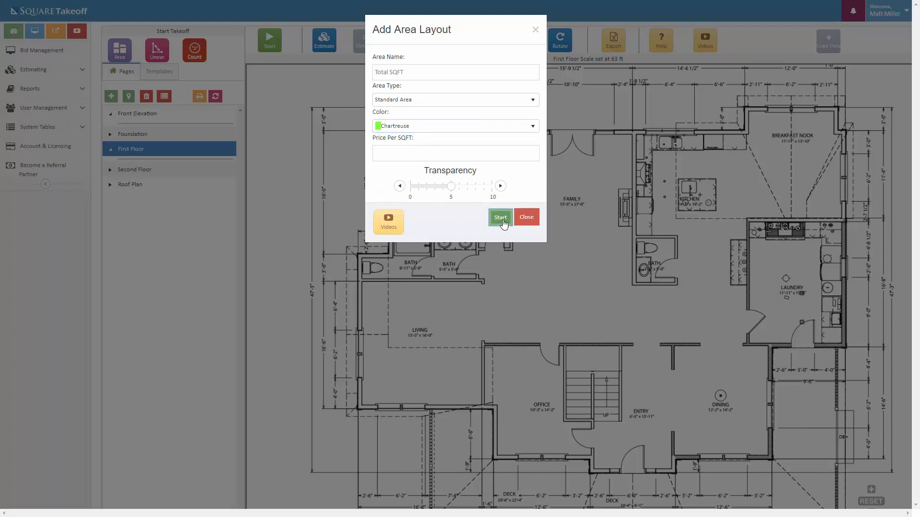
left_click(499, 217)
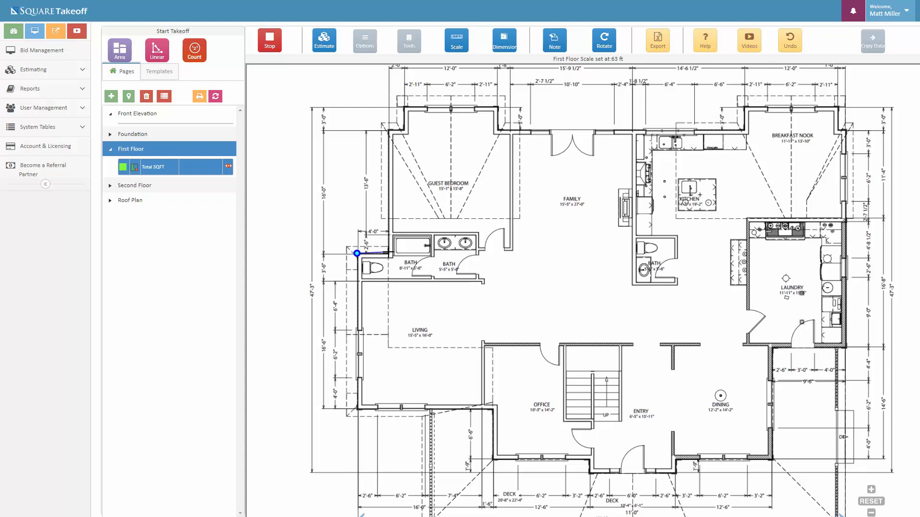
- Trace and close the first-floor exterior outline, giving Total SQFT 2476.31 SQFT
left_click(364, 40)
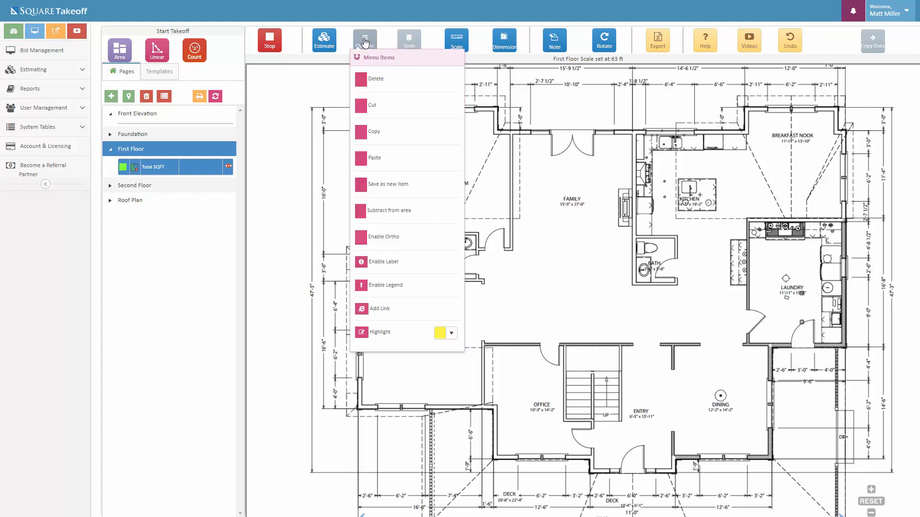
mouse_move(384, 240)
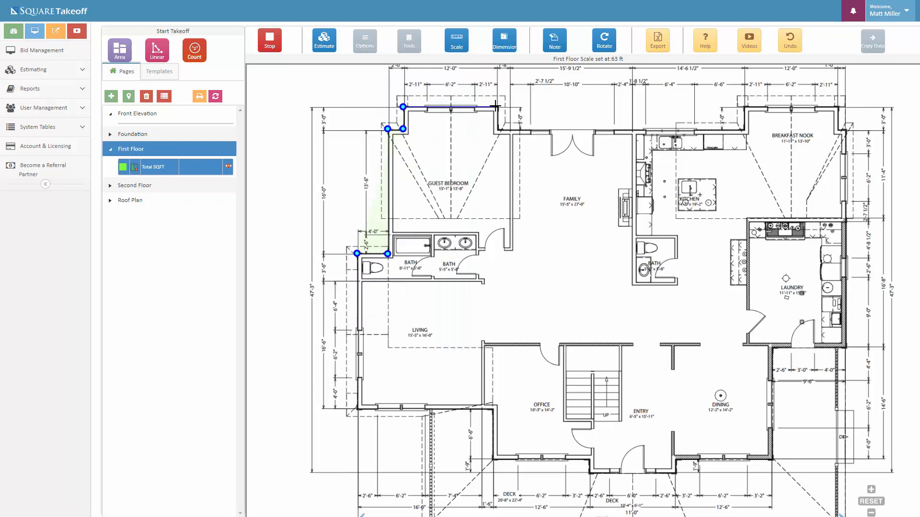
left_click(741, 130)
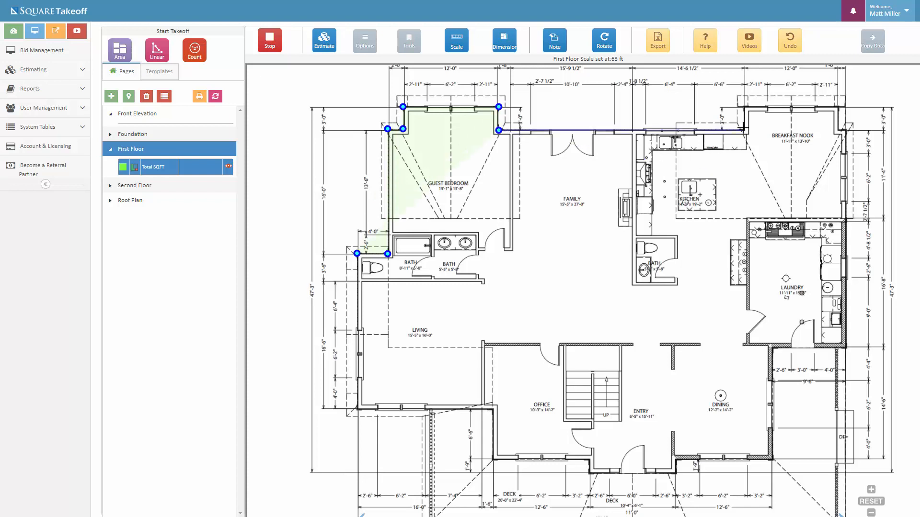
left_click(839, 106)
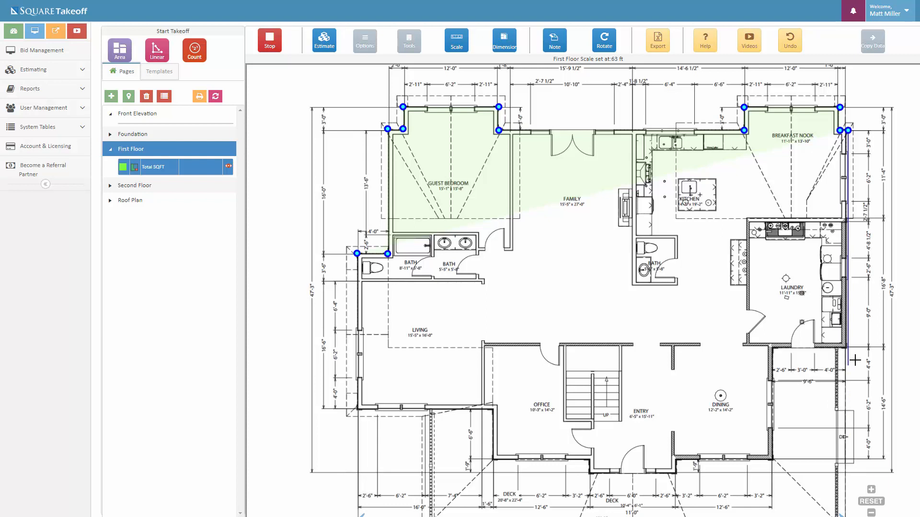
left_click(855, 360)
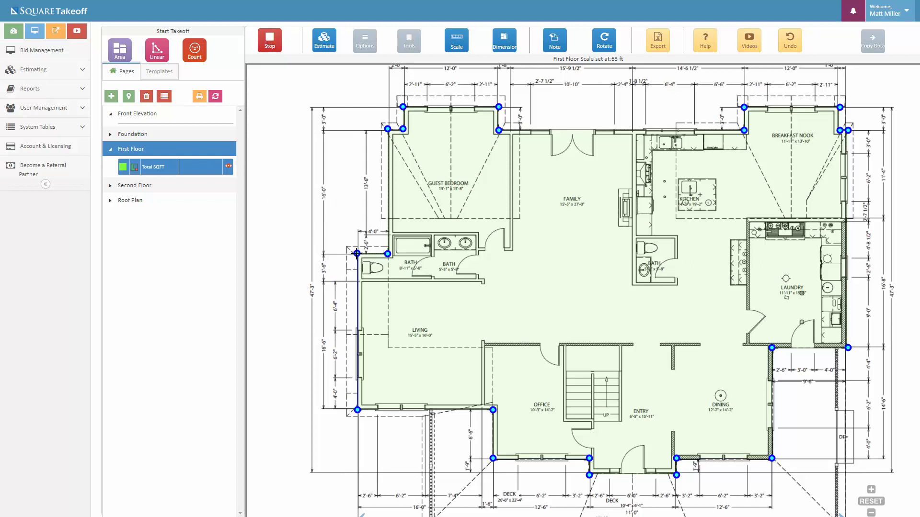
left_click(402, 142)
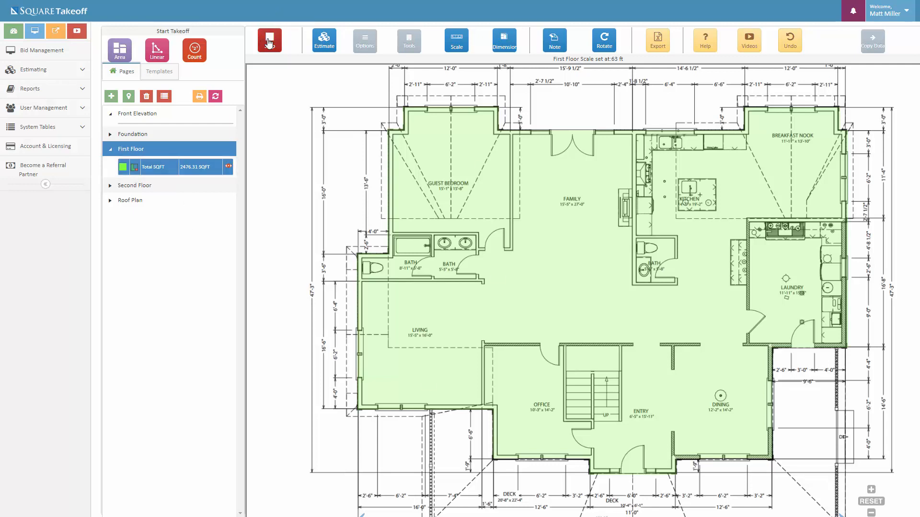
left_click(269, 40)
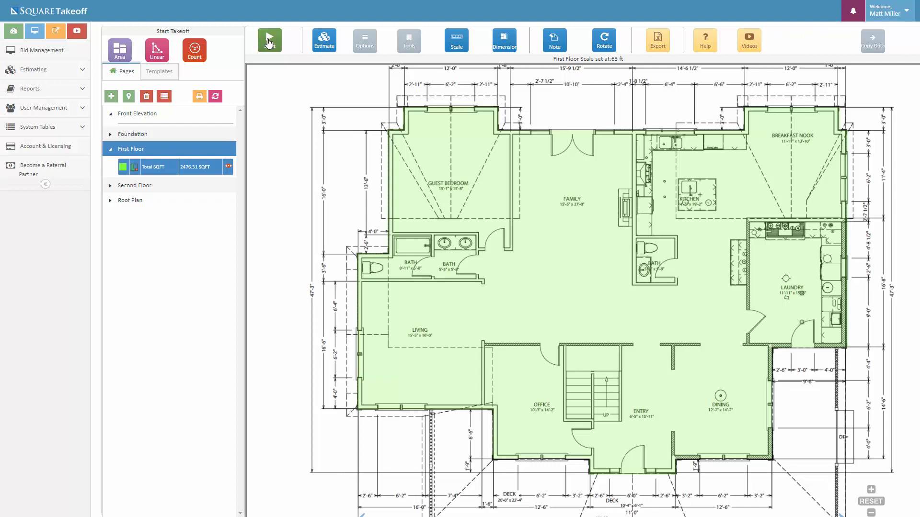
- Switch to the Roof Plan page and set its scale to 12 ft 6 in
left_click(269, 40)
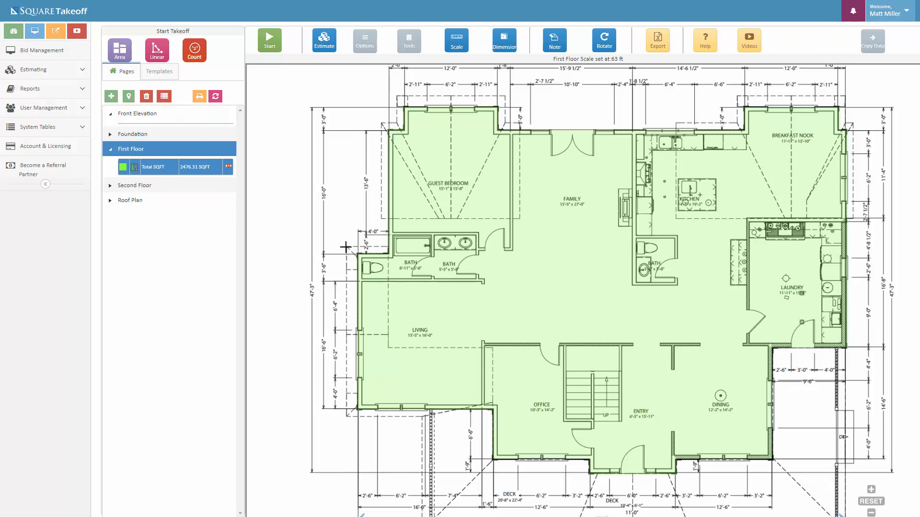
left_click(130, 200)
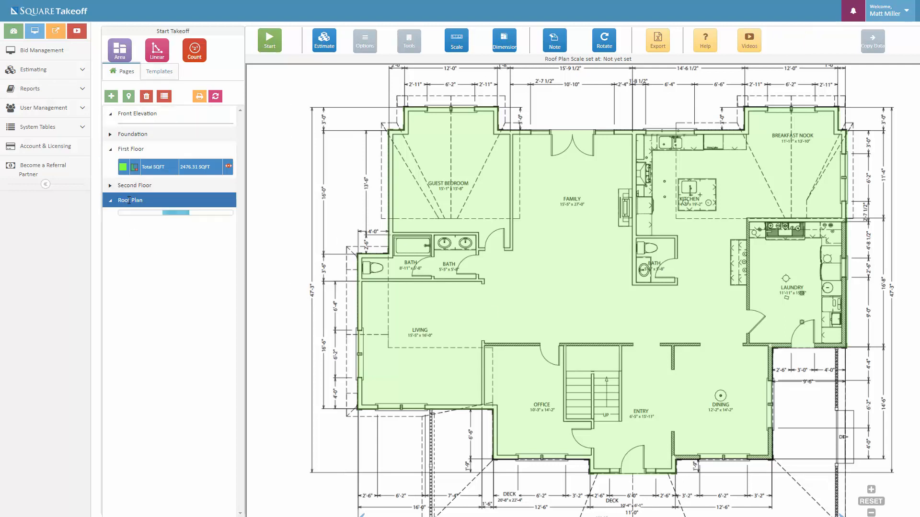
left_click(129, 200)
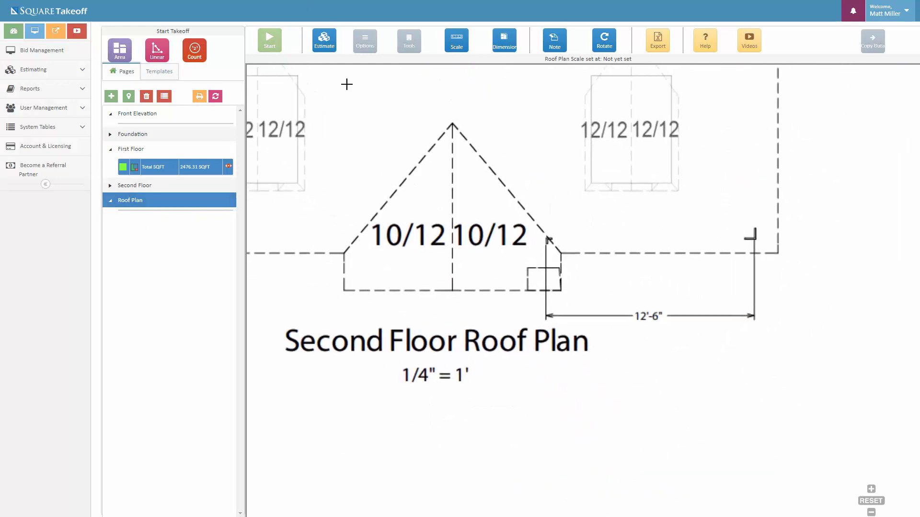
left_click(456, 40)
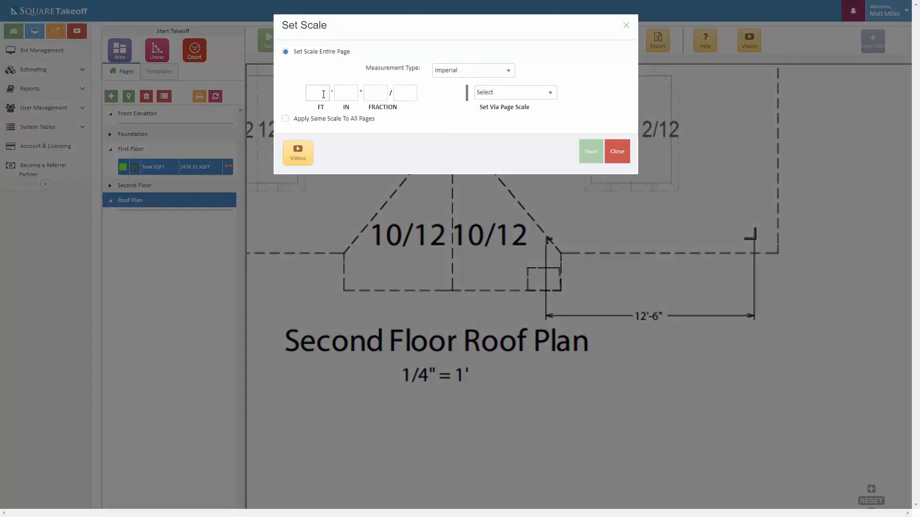
type("12")
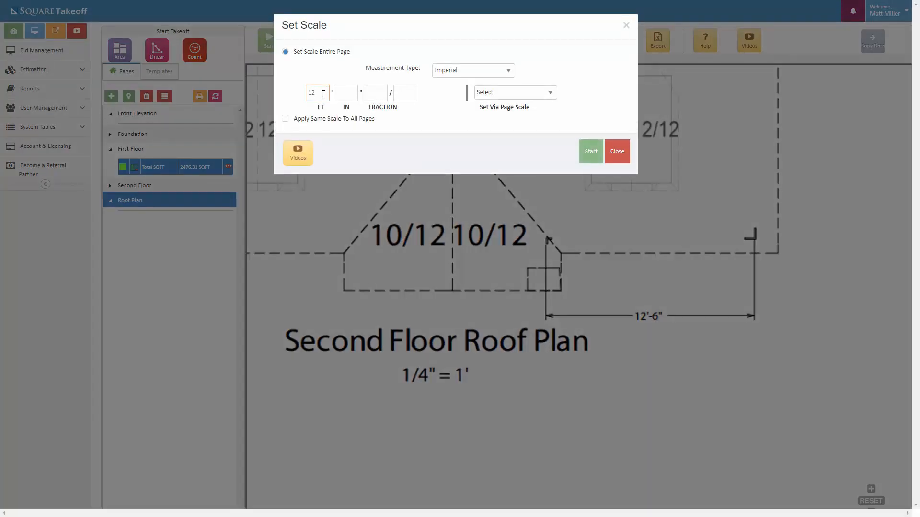
type("6")
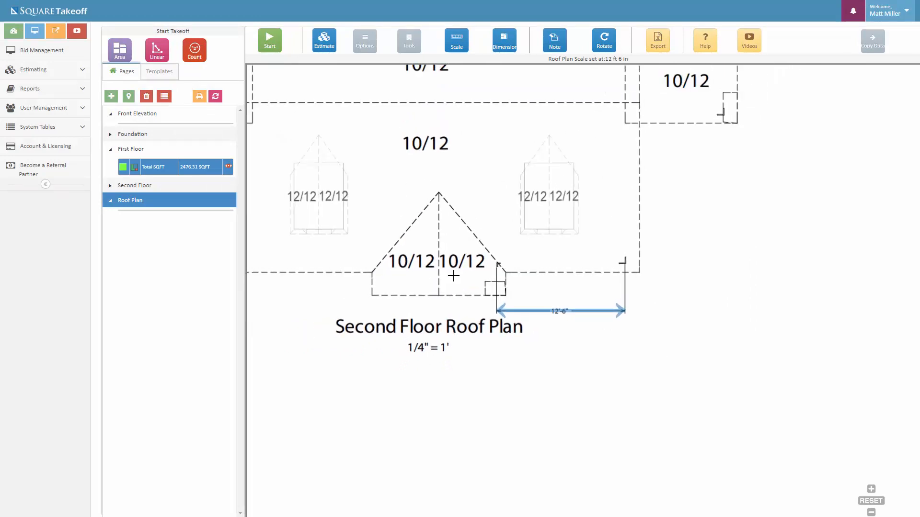
left_click(120, 49)
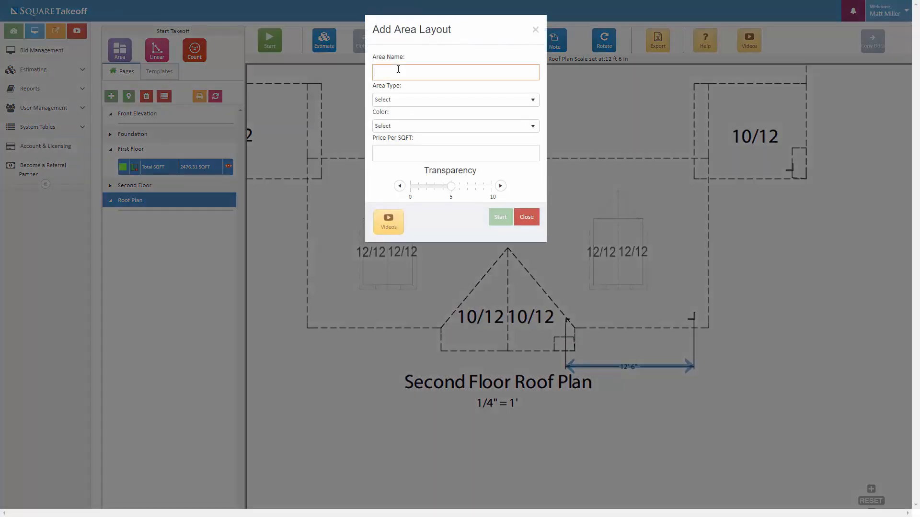
- Create the CornflowerBlue '10/12 Roof Area' roof layout with its area type and start measuring
type("10/12 Roof Area")
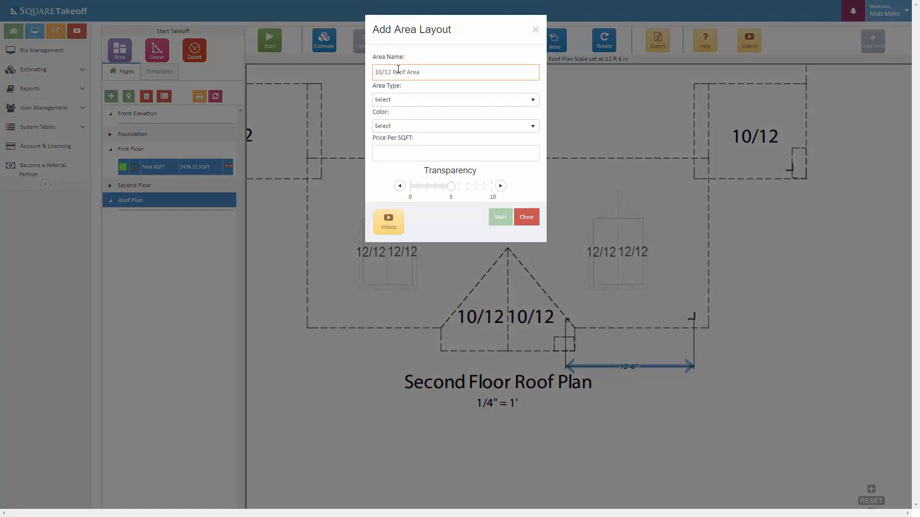
left_click(455, 99)
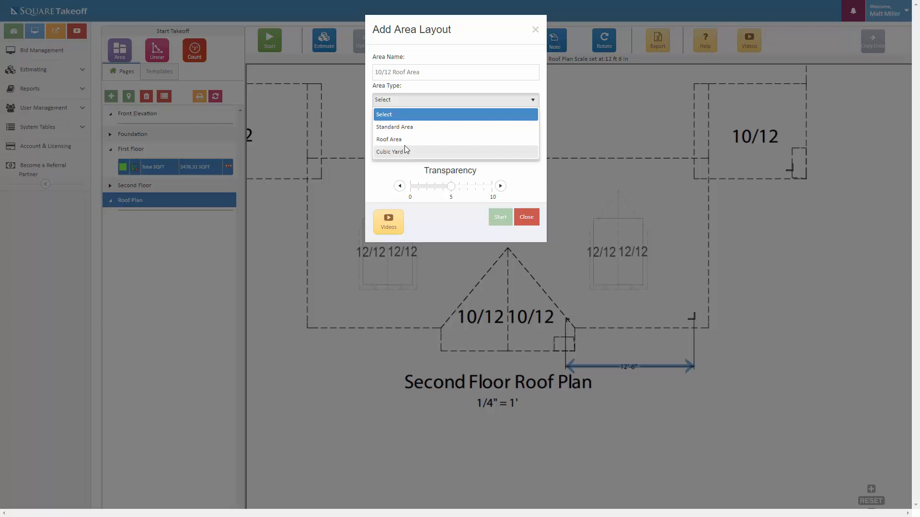
left_click(389, 139)
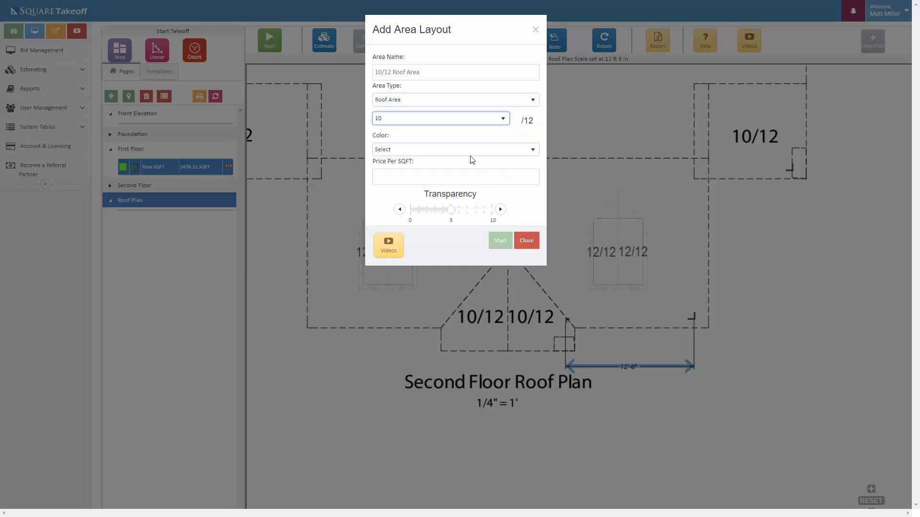
left_click(455, 149)
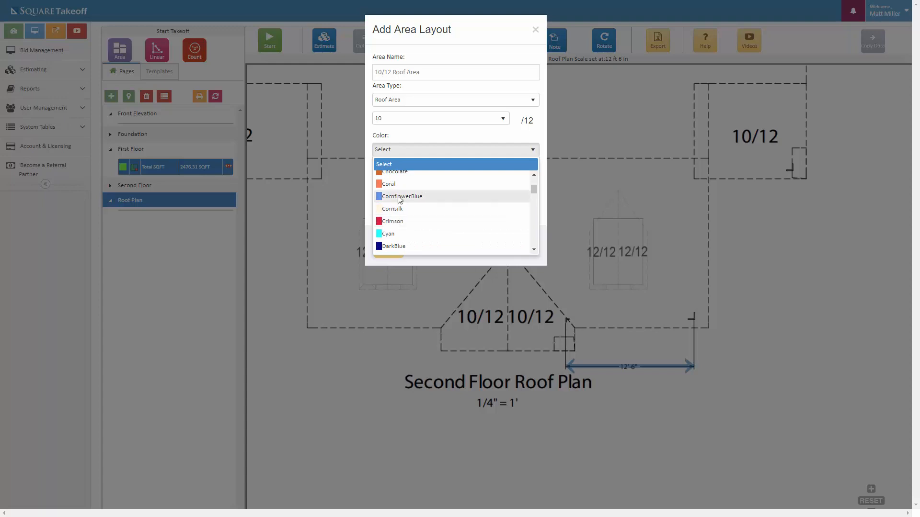
left_click(401, 196)
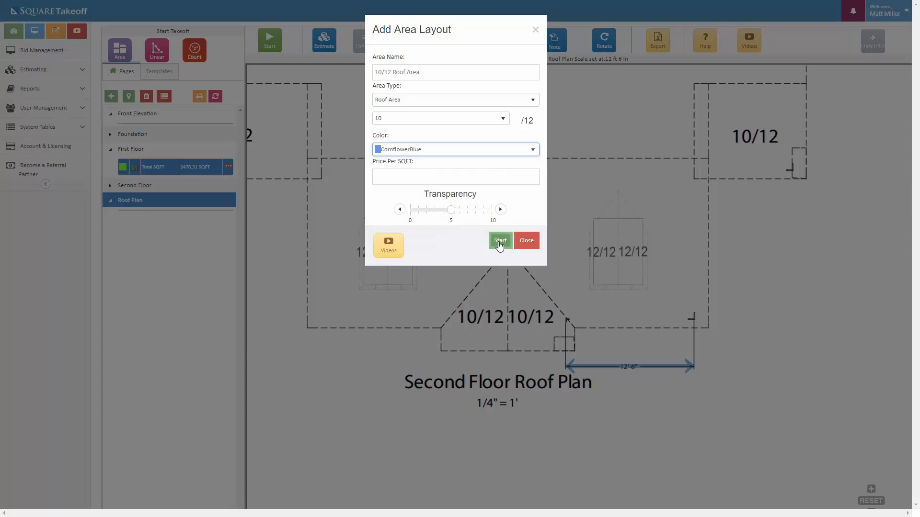
left_click(499, 241)
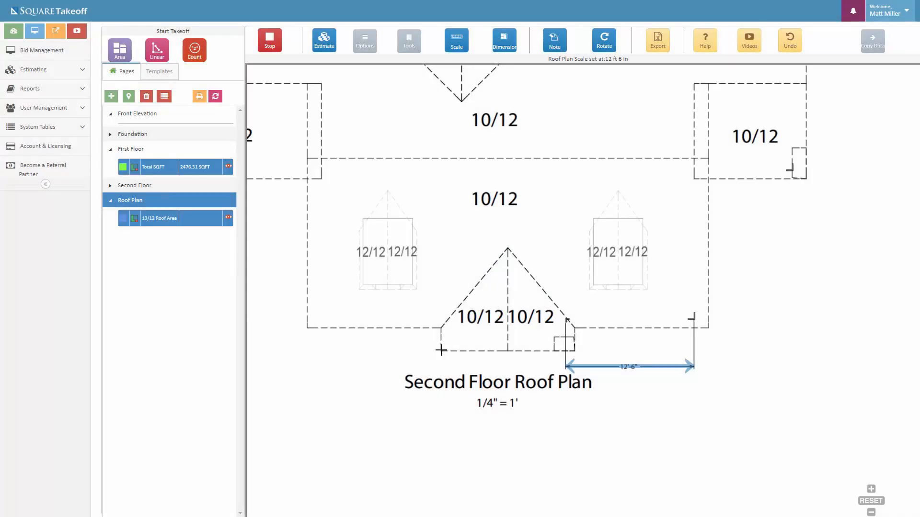
- Trace the front gable and main roof block corners, undoing two misplaced points
left_click(441, 351)
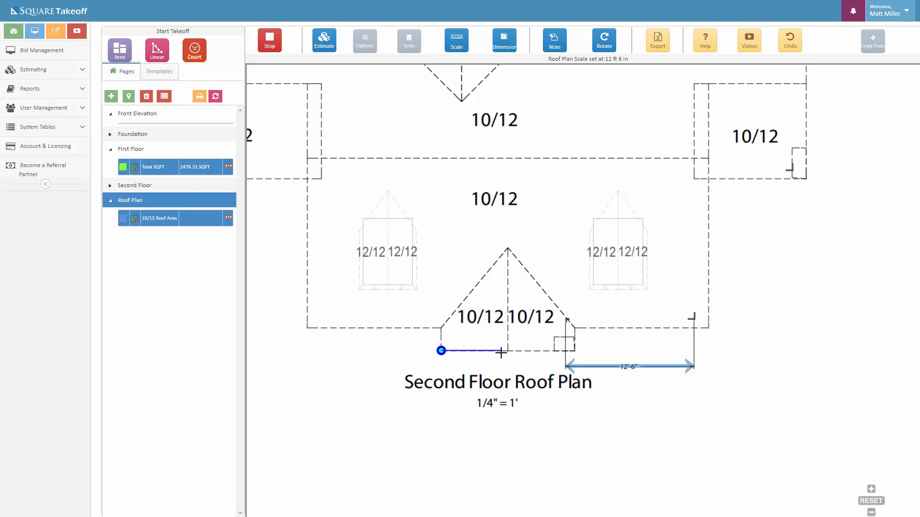
left_click(508, 246)
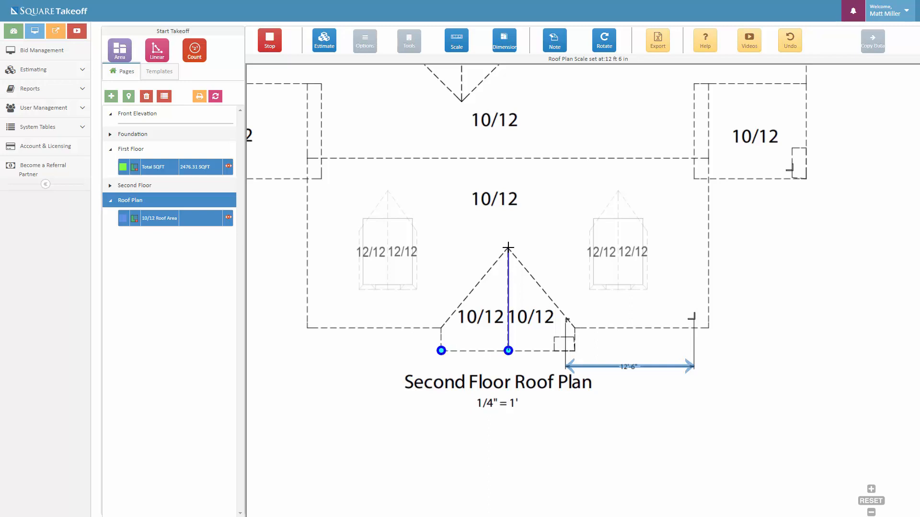
left_click(441, 329)
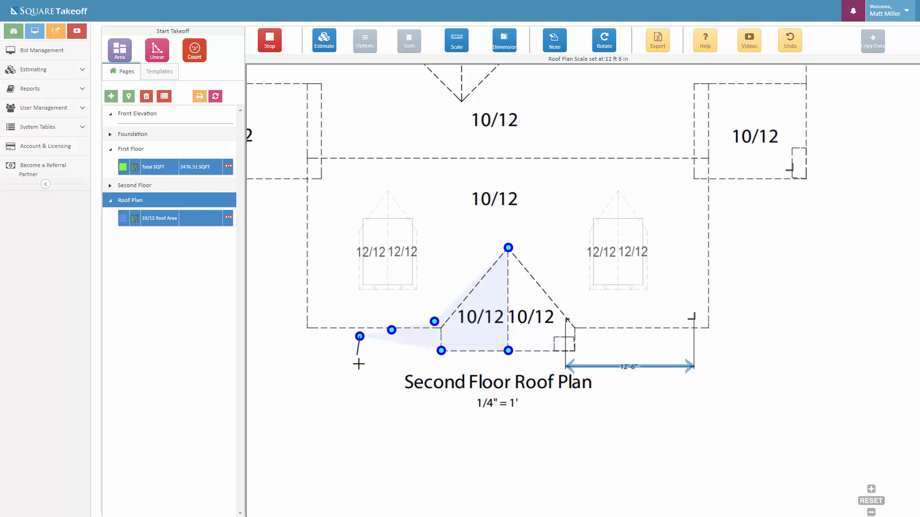
left_click(359, 365)
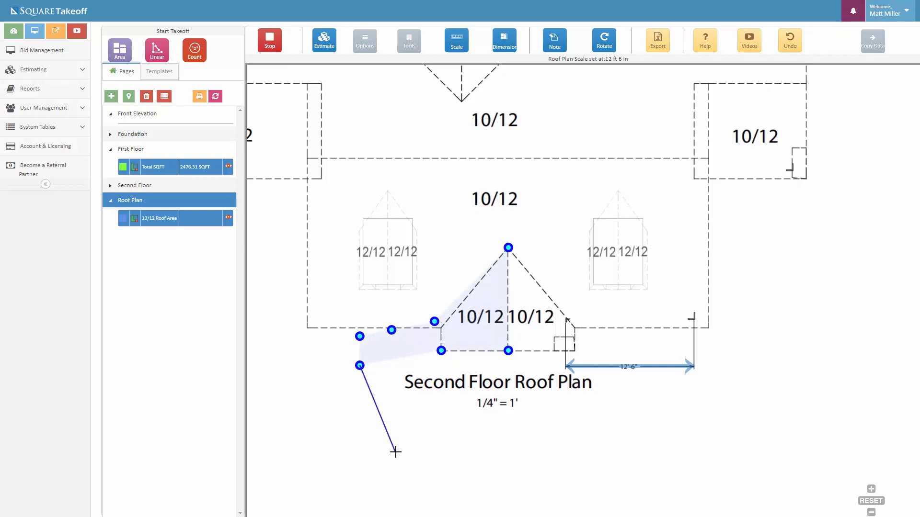
left_click(789, 40)
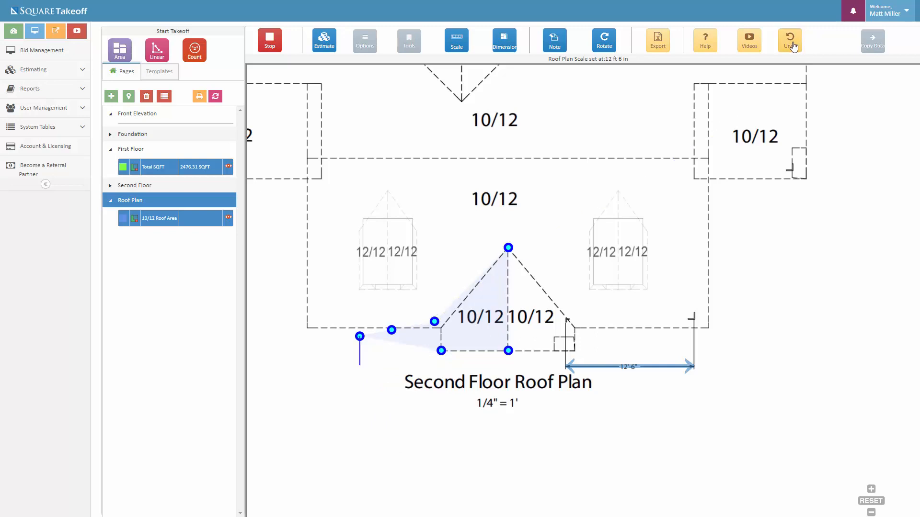
left_click(789, 40)
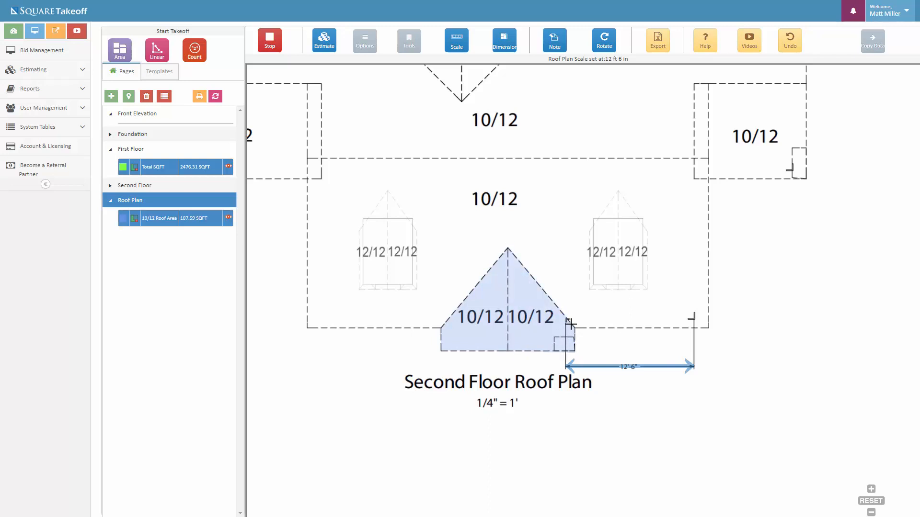
left_click(574, 327)
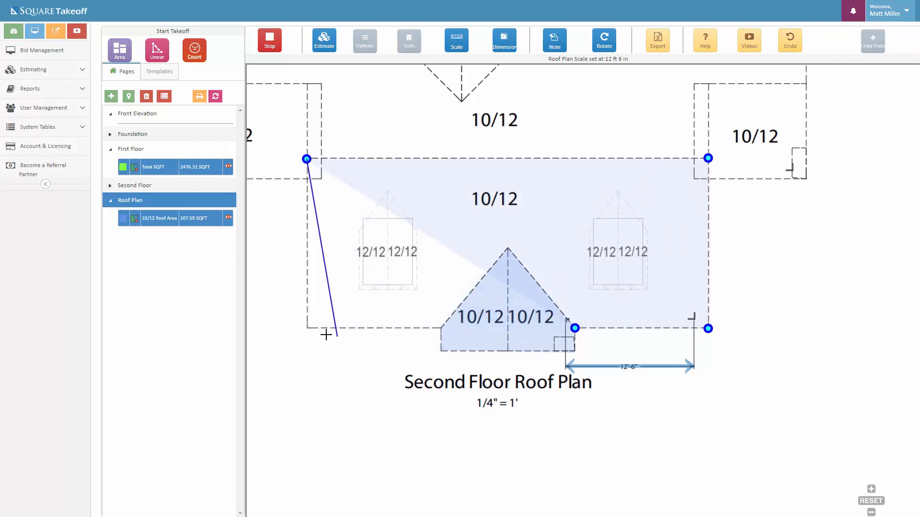
left_click(307, 327)
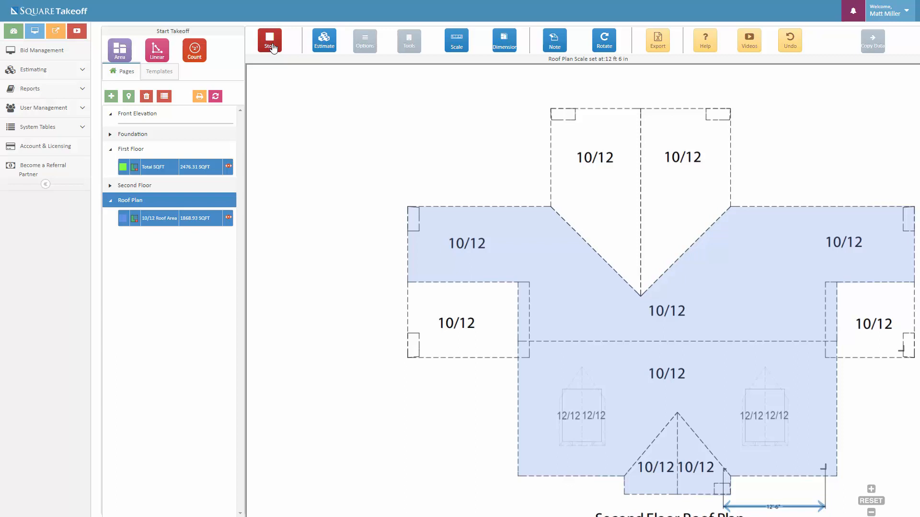
- Stop the roof measurement and return to the First Floor page
left_click(270, 40)
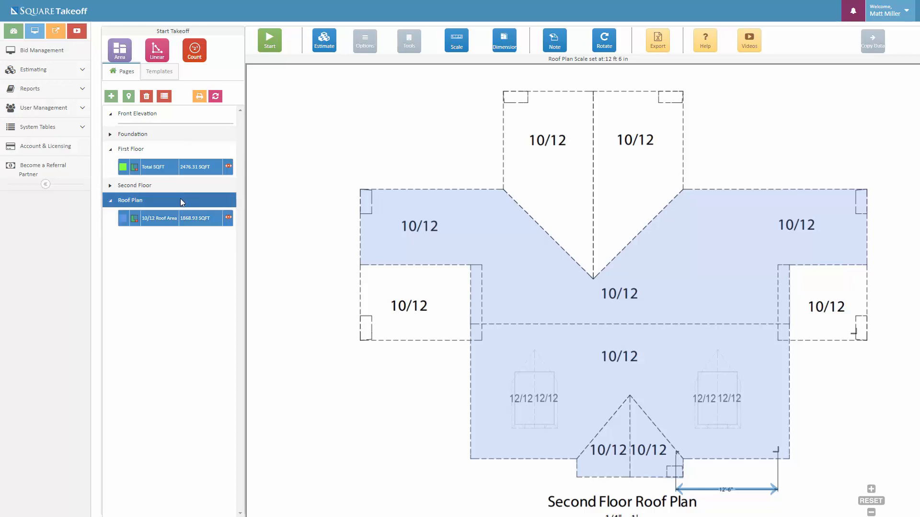
left_click(131, 148)
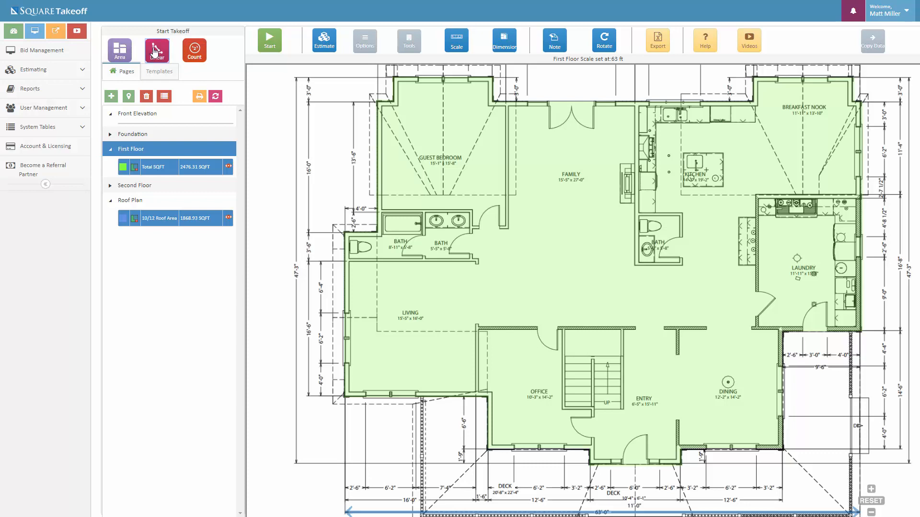
- Start a linear takeoff named 'Ext Wall Total LF' with the Wall Area type
left_click(156, 50)
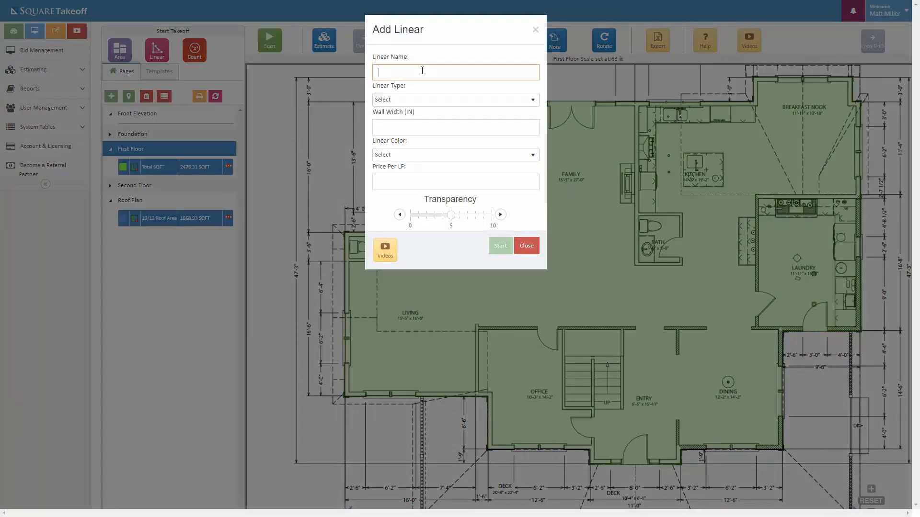
type("E")
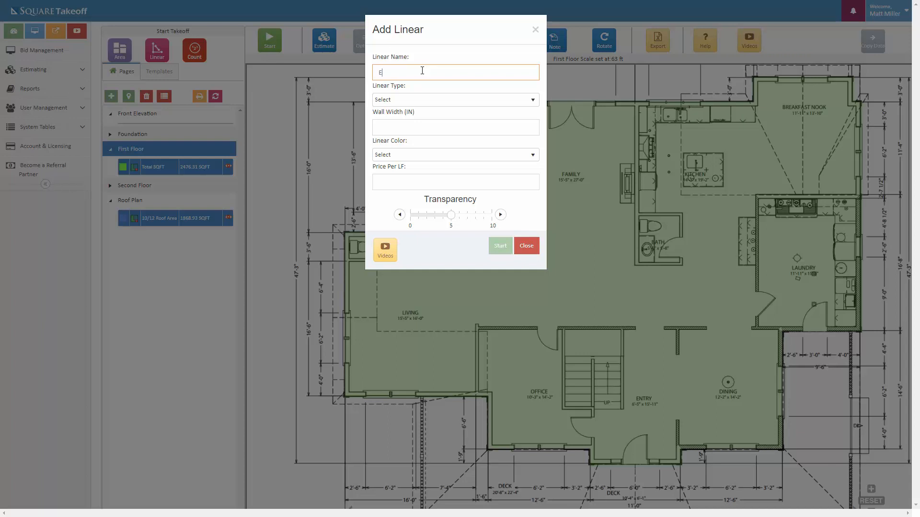
type("xt")
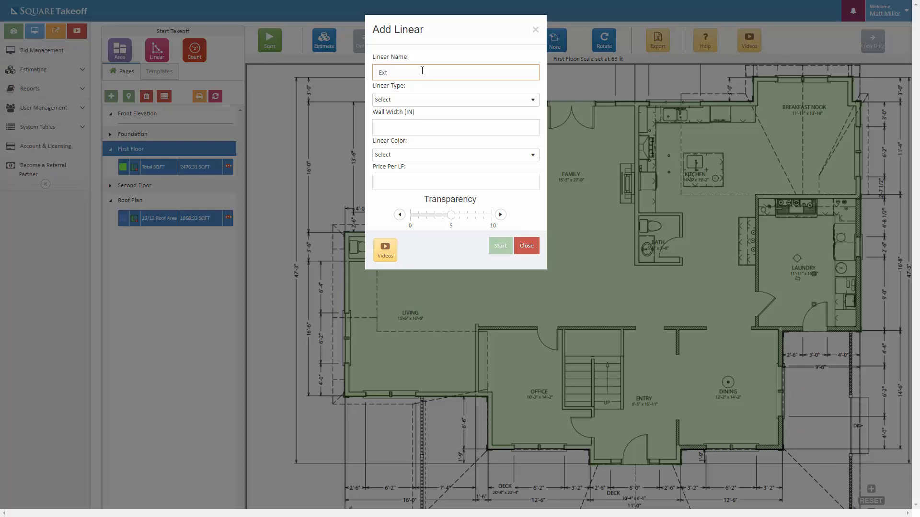
type("Wall")
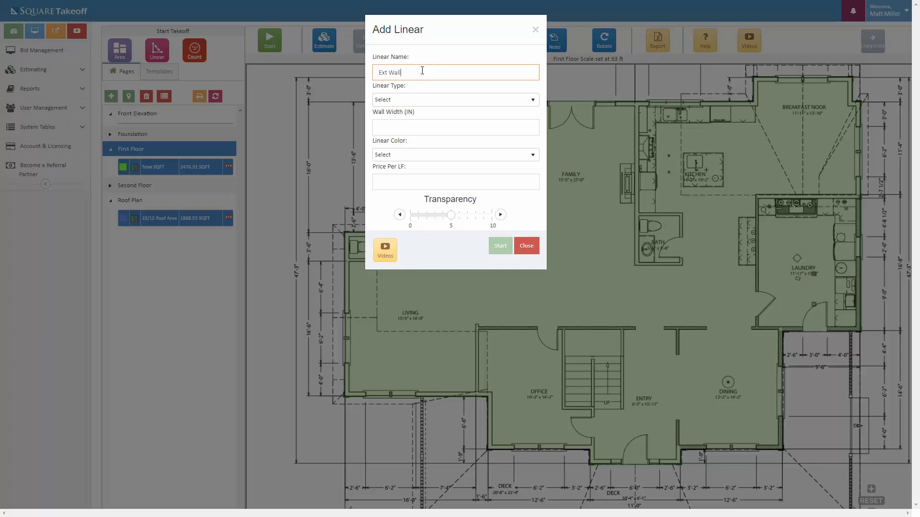
type("Total LF")
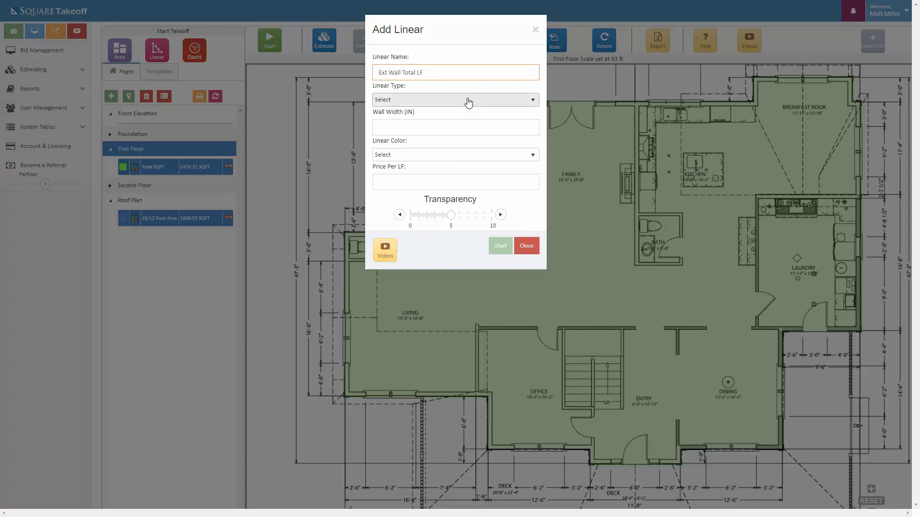
left_click(454, 99)
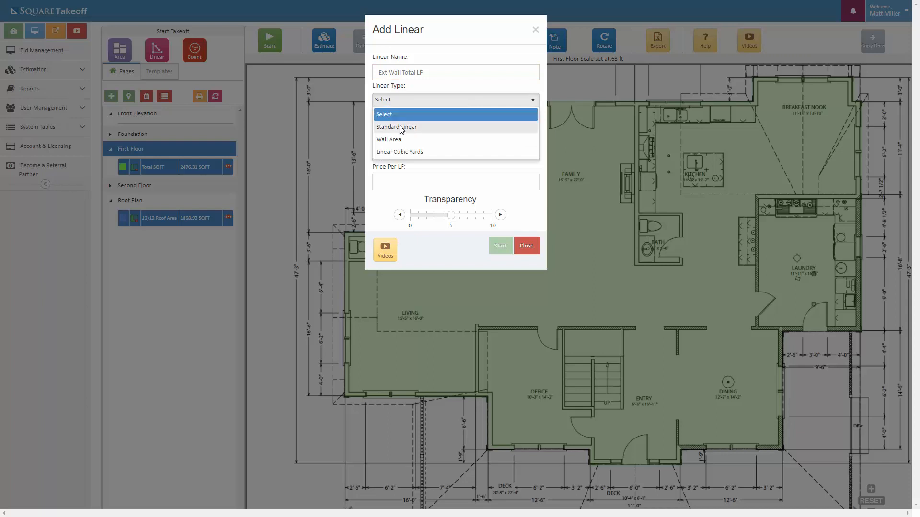
left_click(396, 127)
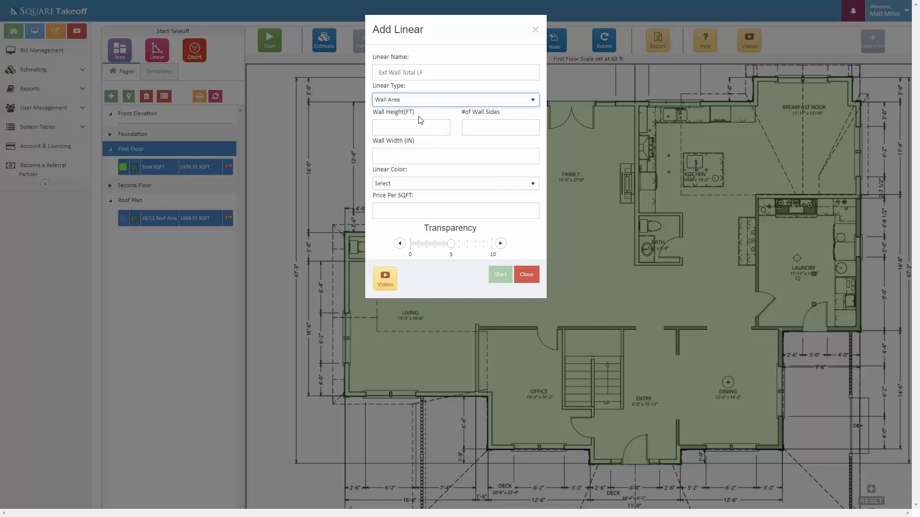
- Try entering a wall height, then reopen the Linear Type list
left_click(411, 127)
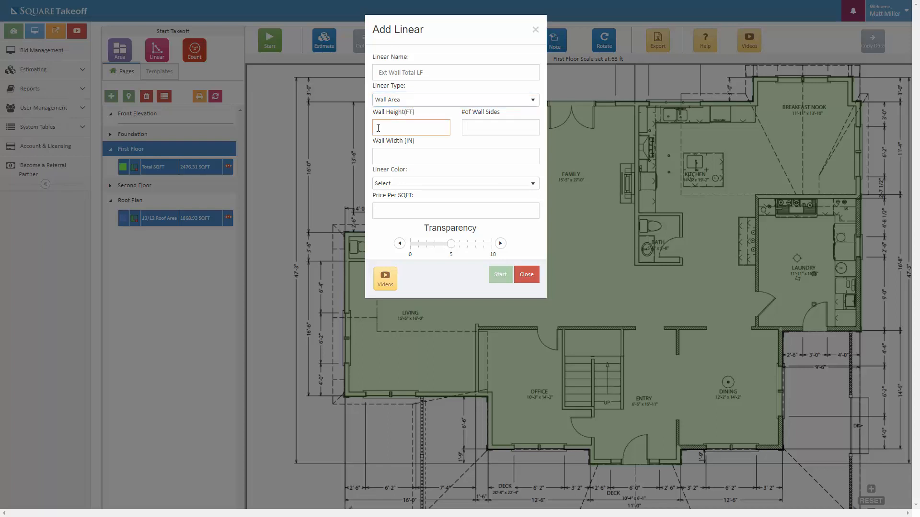
left_click(499, 127)
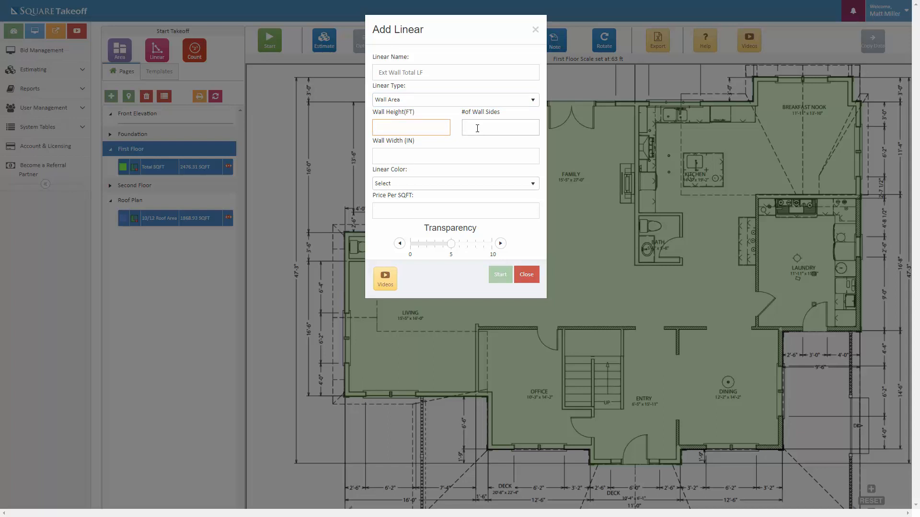
left_click(411, 127)
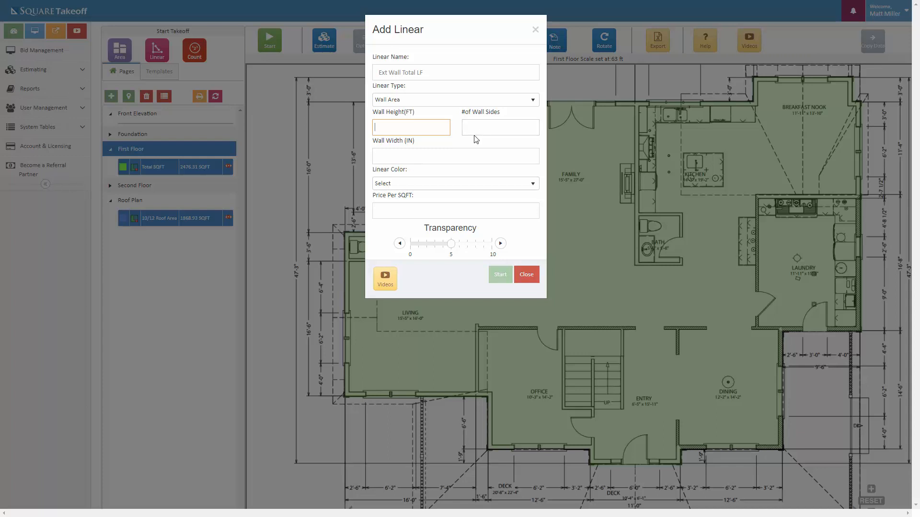
left_click(499, 128)
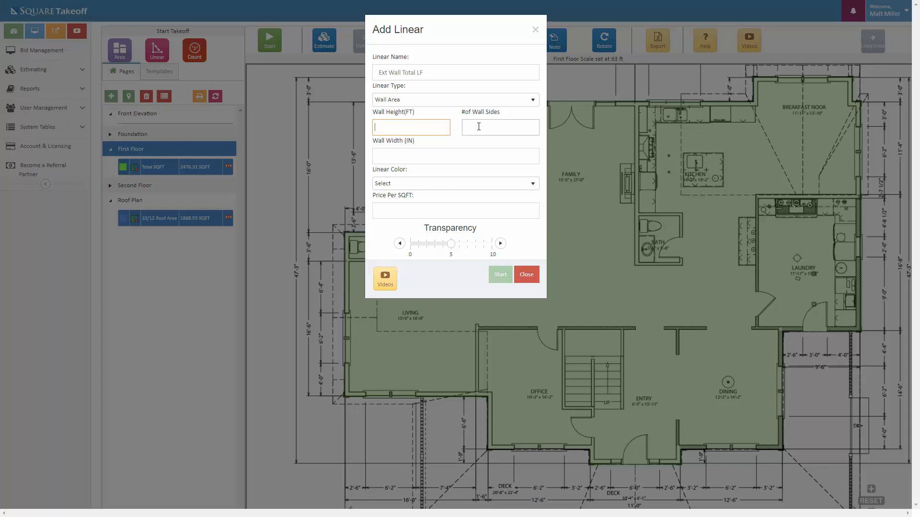
left_click(455, 100)
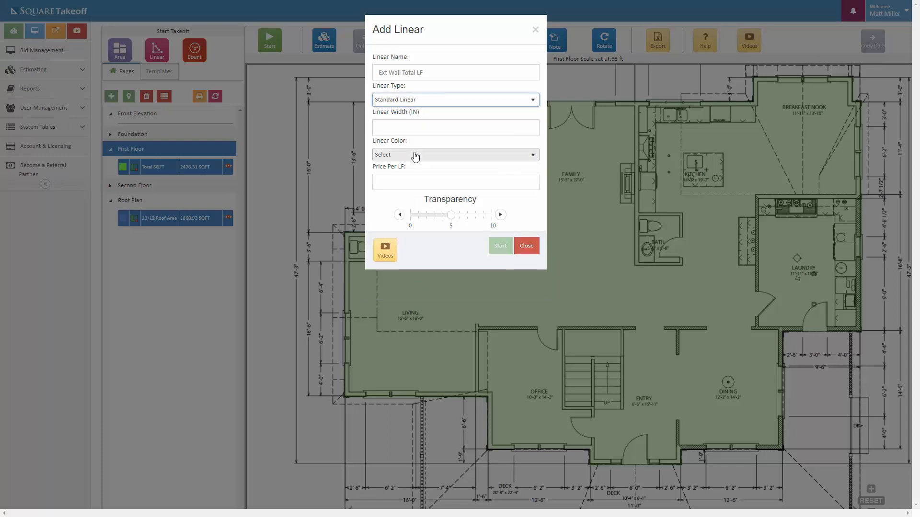
- Set Standard Linear, 6-inch width and BlueViolet colour, then start measuring exterior walls
left_click(455, 126)
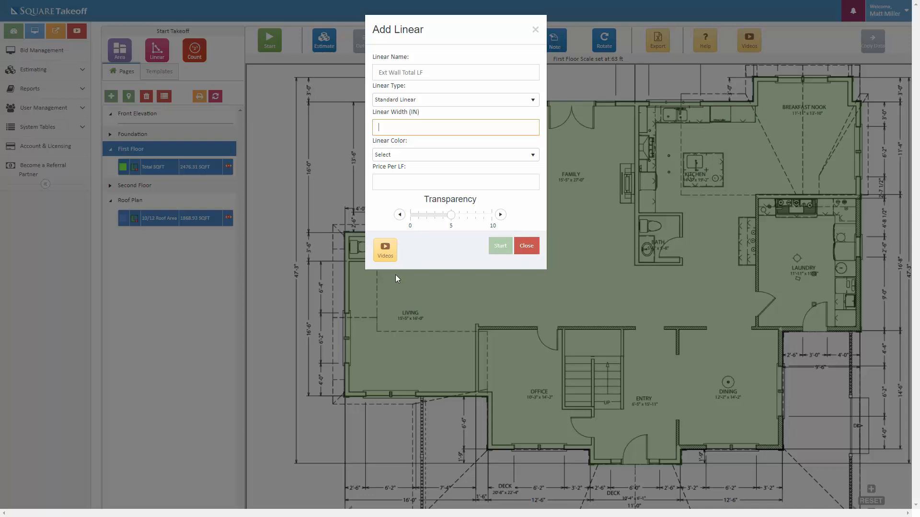
mouse_move(457, 193)
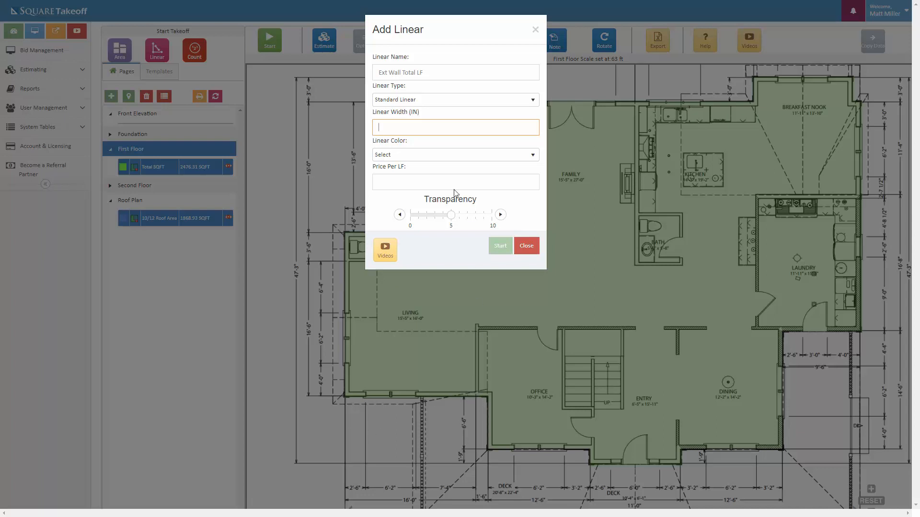
left_click(455, 154)
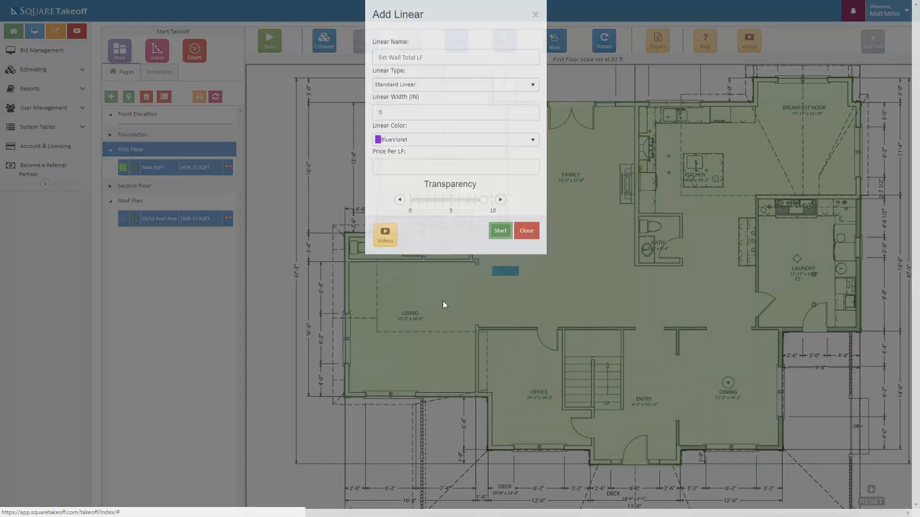
left_click(499, 230)
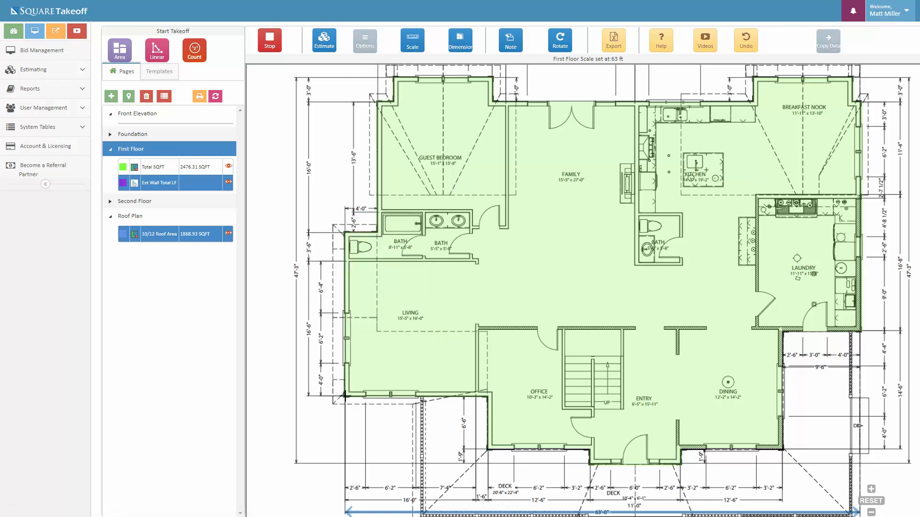
- Trace all first-floor exterior walls to 225.39 LF and stop measuring
left_click(347, 393)
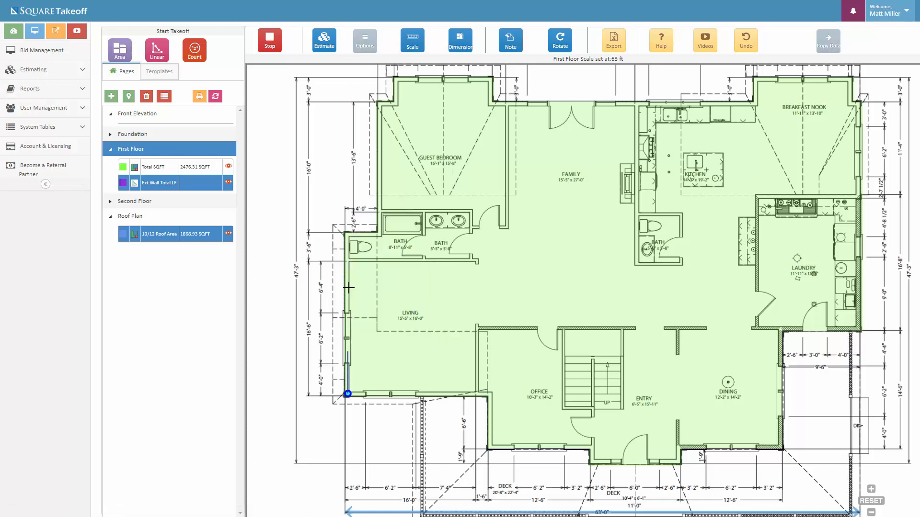
left_click(348, 233)
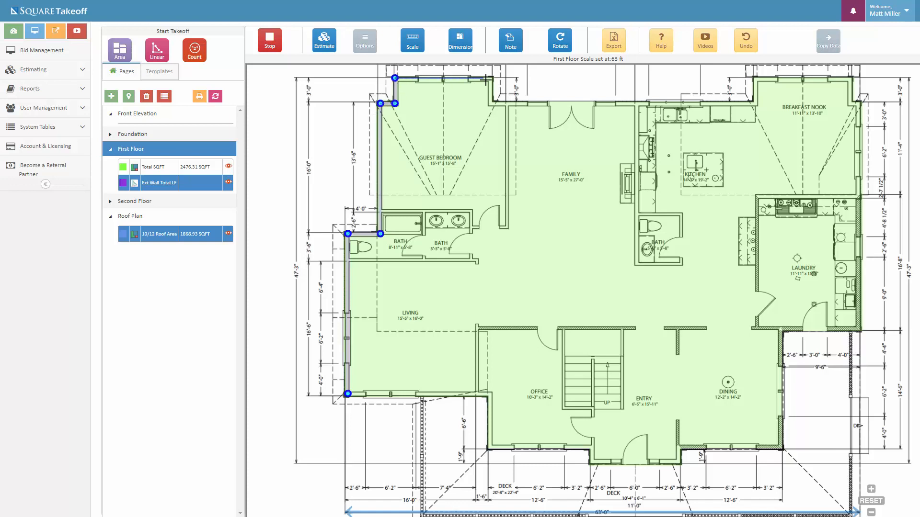
left_click(492, 104)
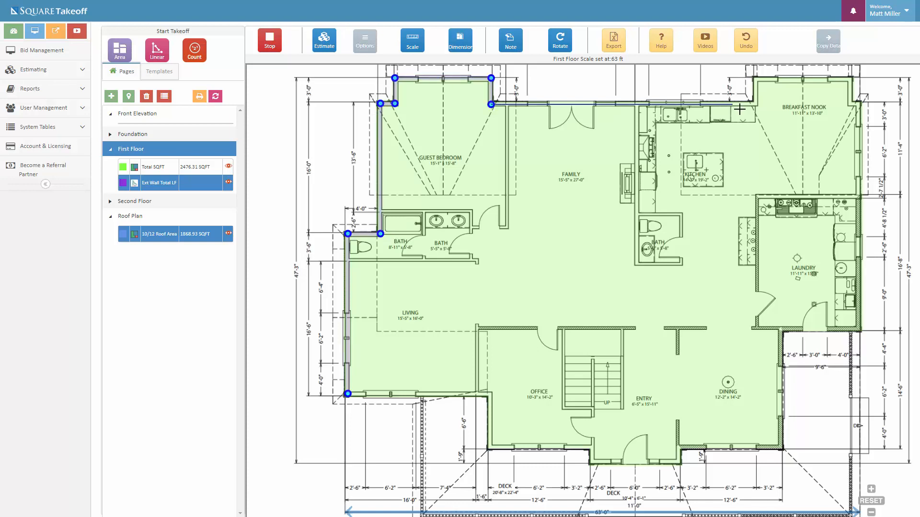
left_click(757, 76)
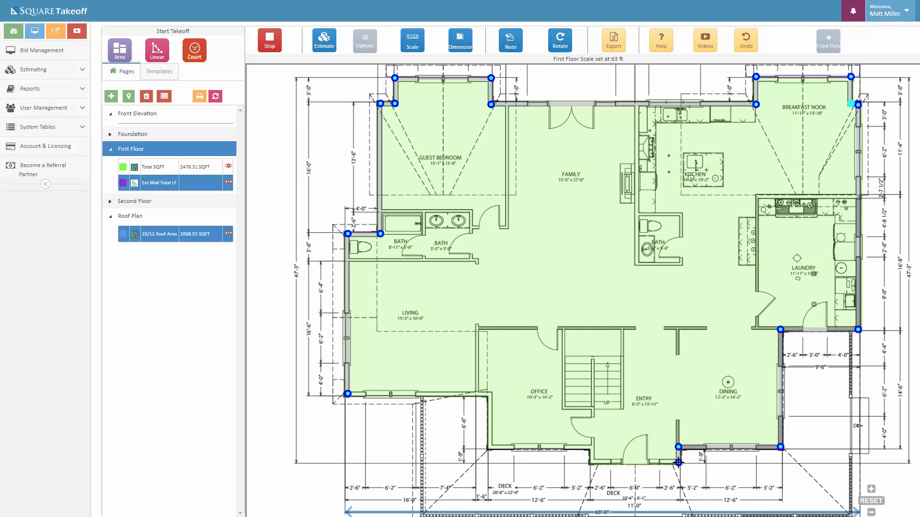
left_click(591, 447)
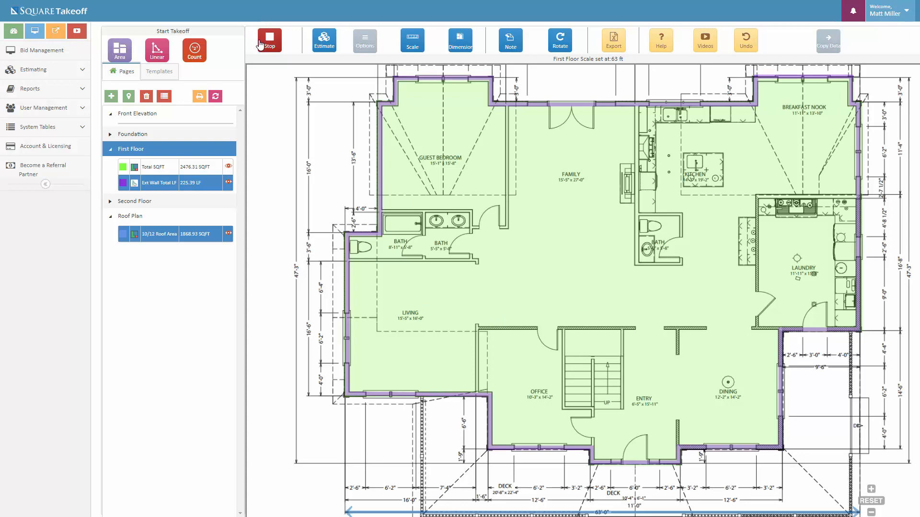
left_click(268, 40)
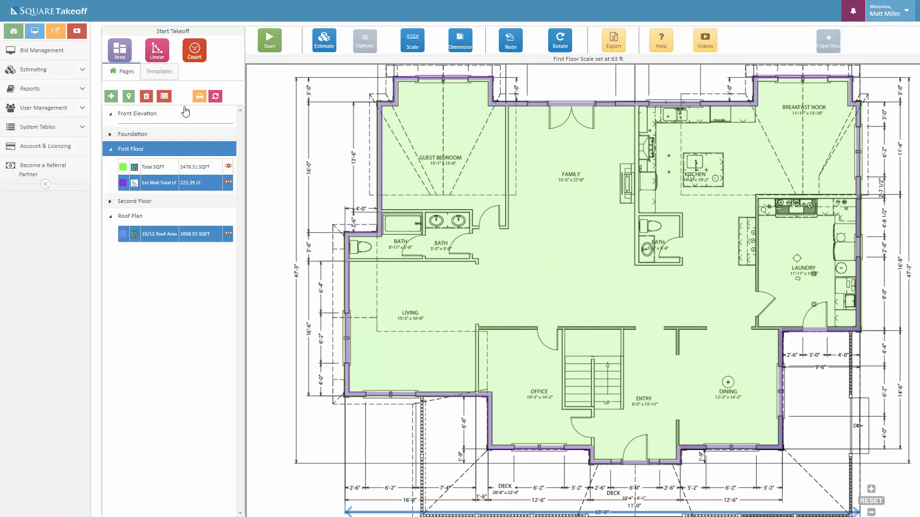
- Create a crimson 4-inch 'Int Wall Total LF' linear with raised transparency and start measuring
left_click(156, 50)
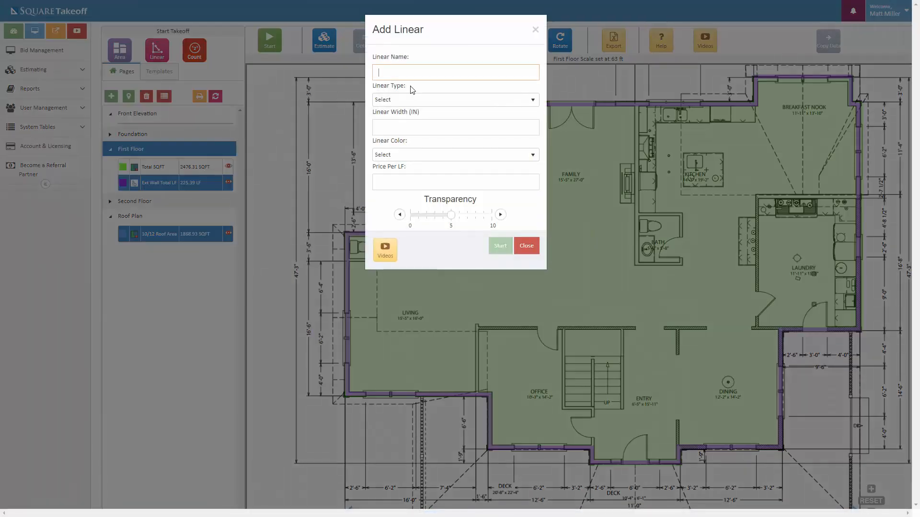
type("Int Wall Total LF")
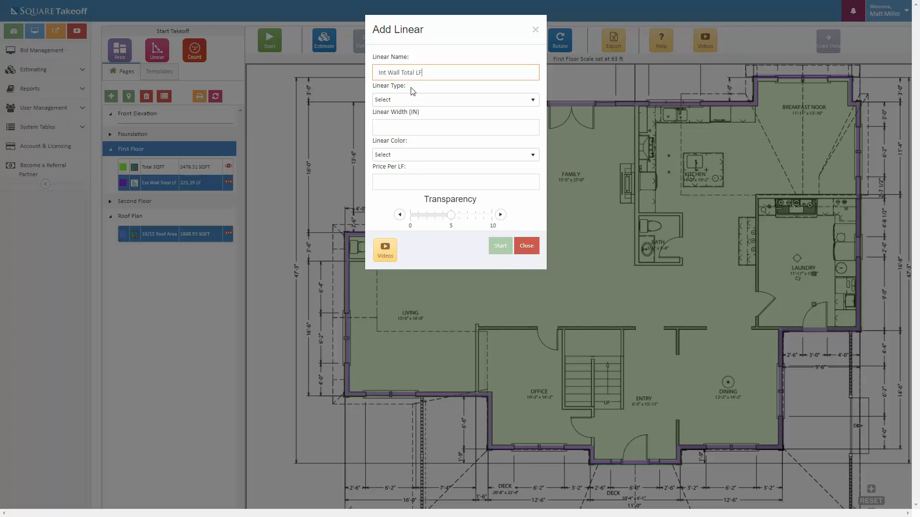
left_click(454, 100)
type("2")
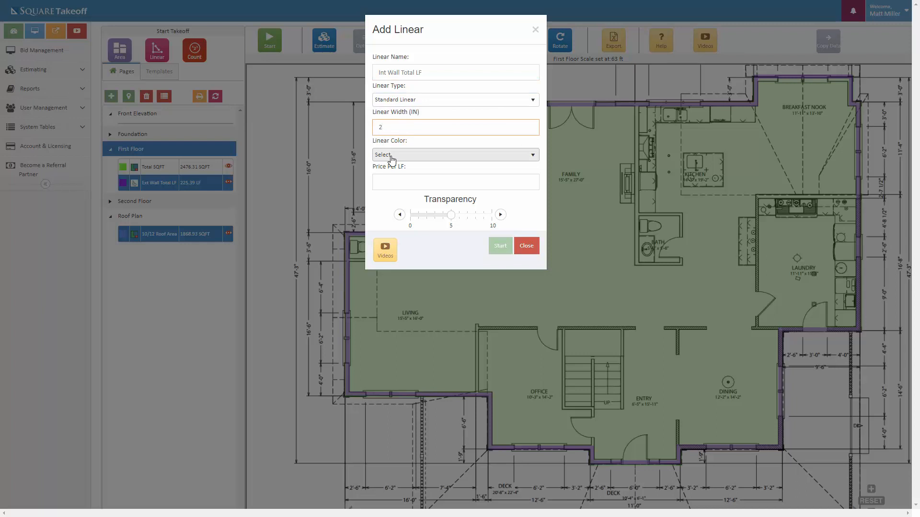
type("4")
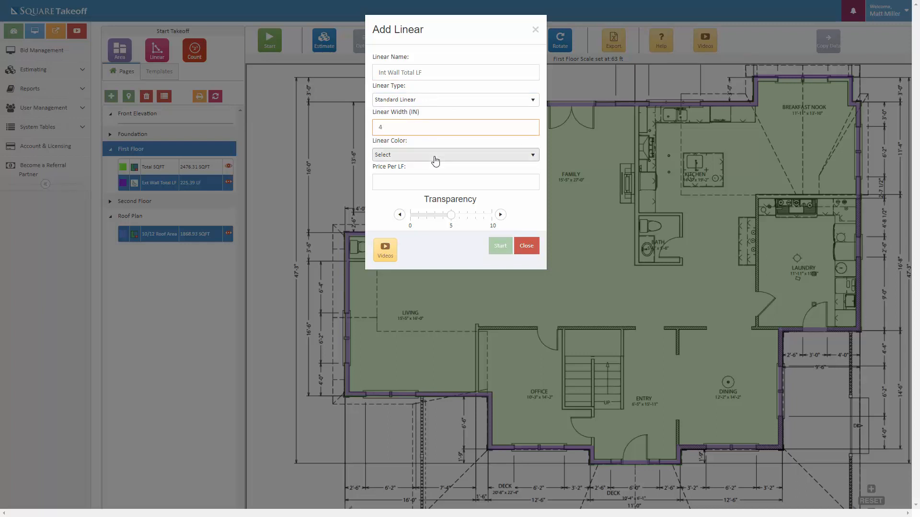
left_click(455, 154)
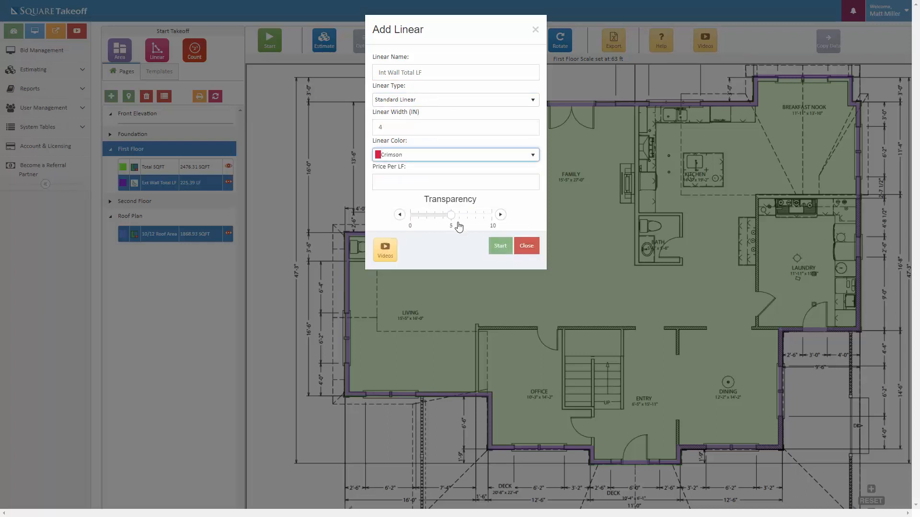
left_click_drag(450, 214, 484, 207)
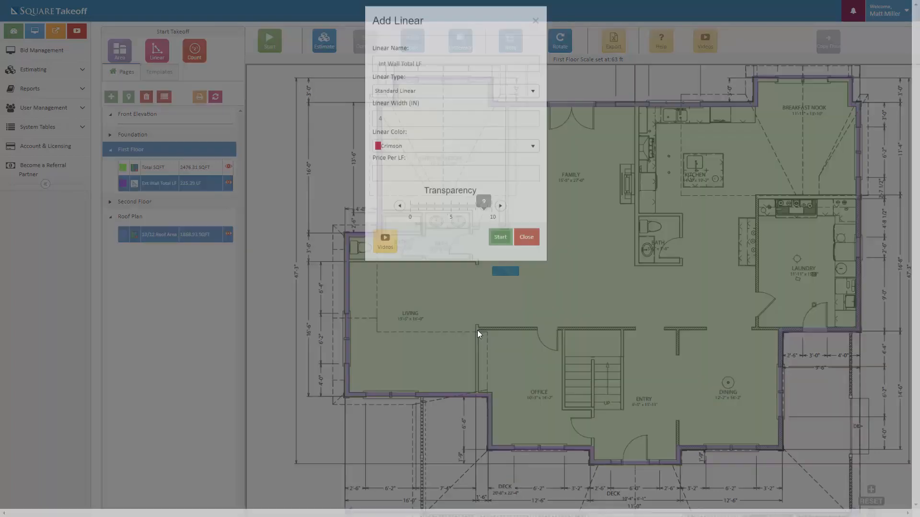
left_click(499, 237)
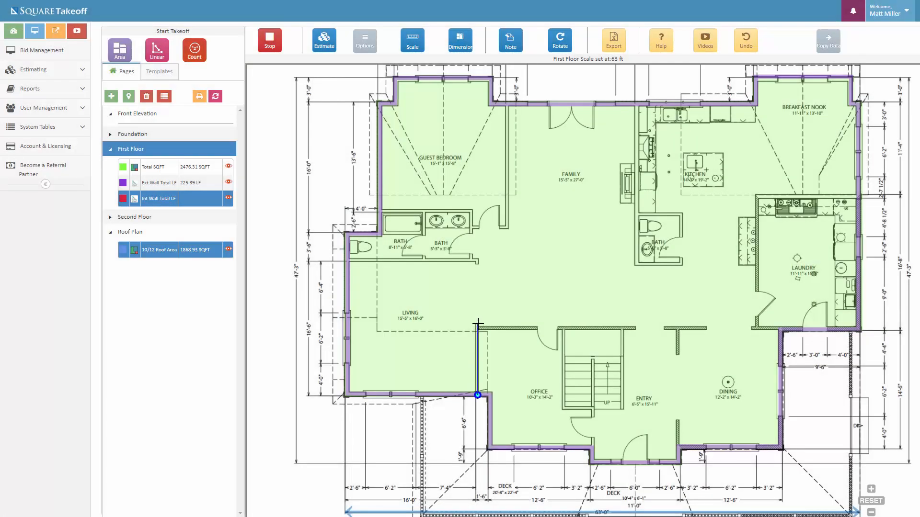
- Trace crimson interior walls around office, entry, stairs, kitchen, bathrooms and guest bedroom, reaching 177.71 LF
left_click(478, 323)
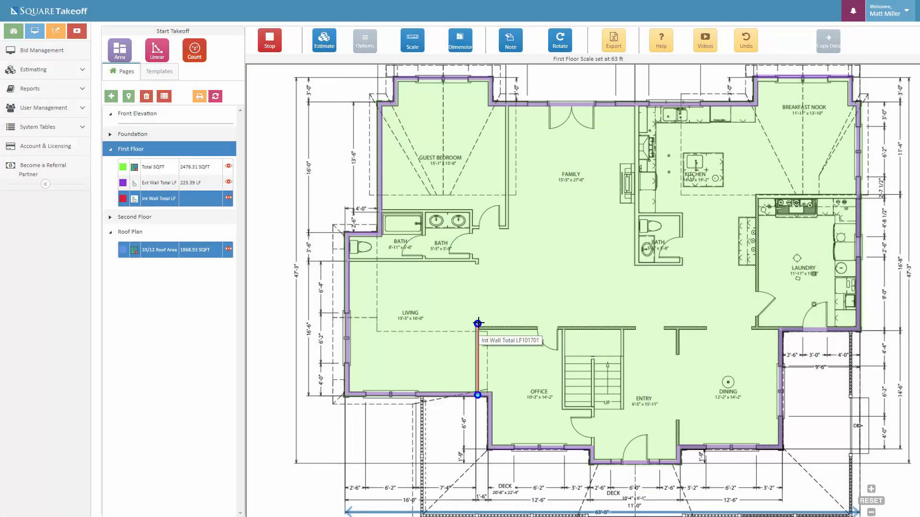
left_click(477, 327)
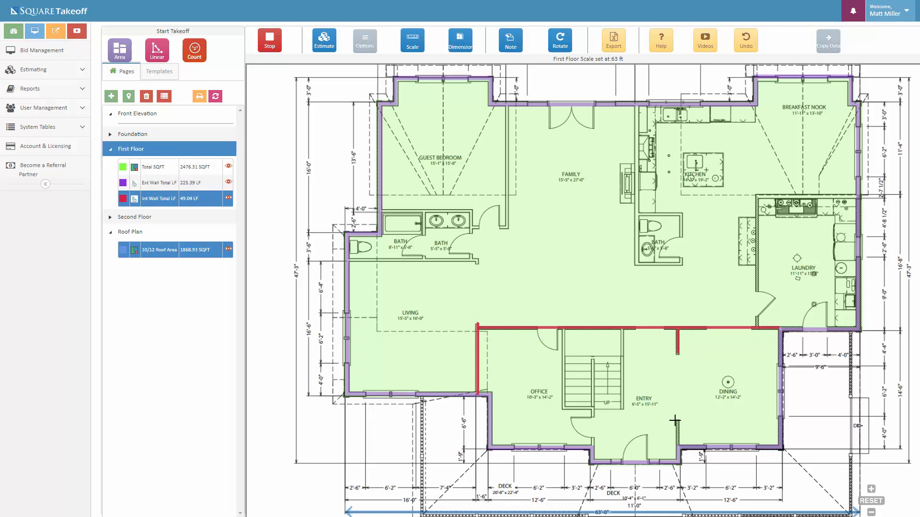
left_click(620, 410)
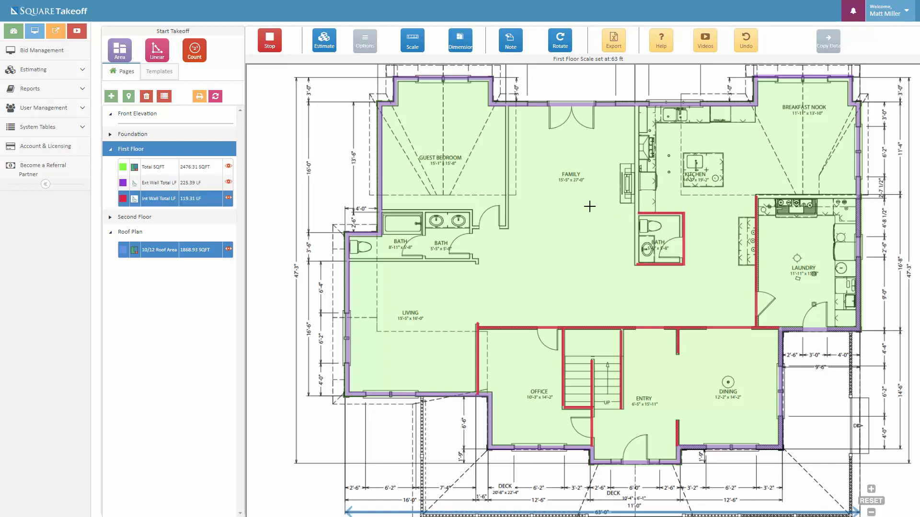
left_click(508, 106)
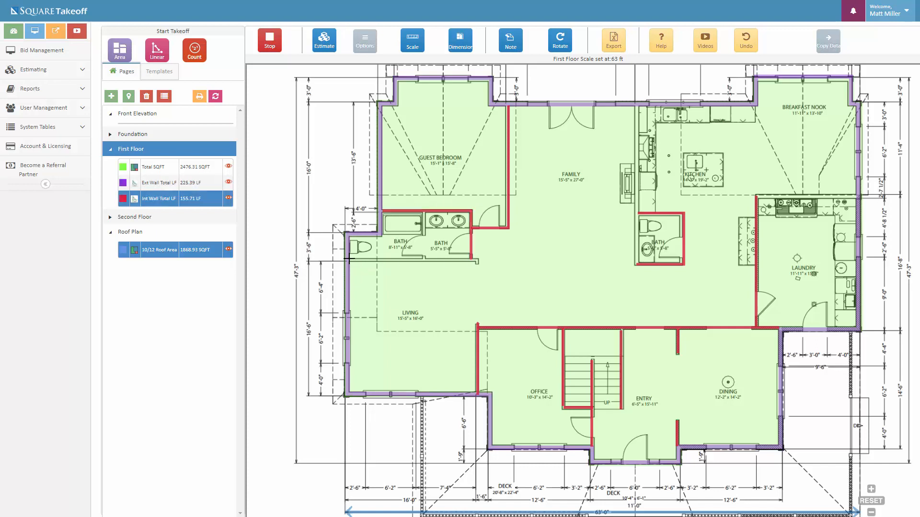
left_click_drag(350, 259, 476, 259)
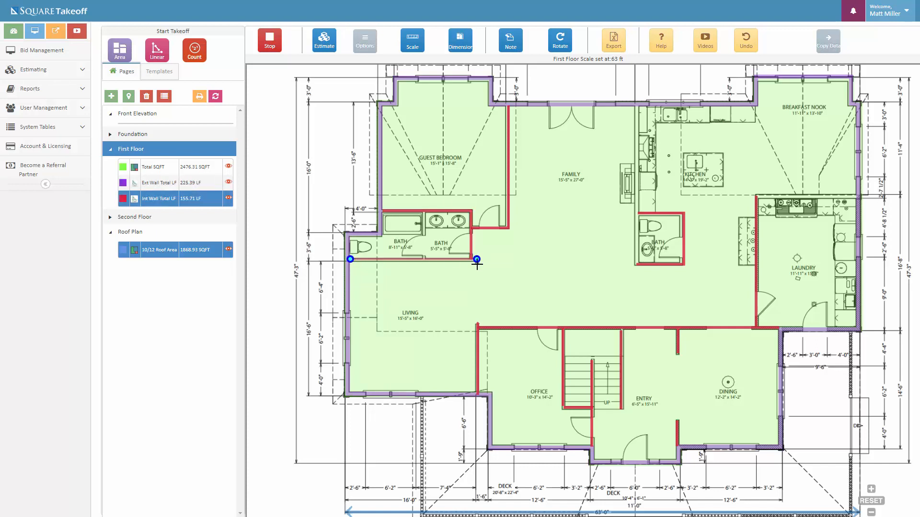
left_click(424, 211)
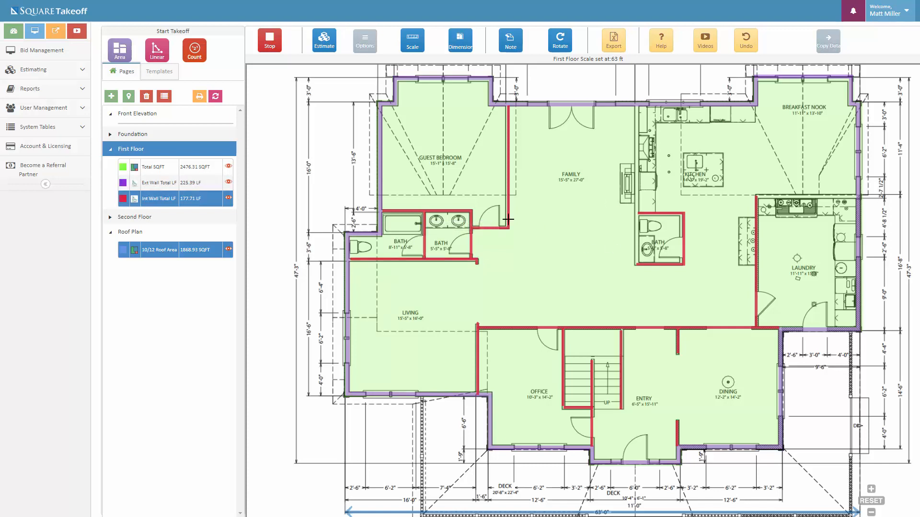
left_click(270, 40)
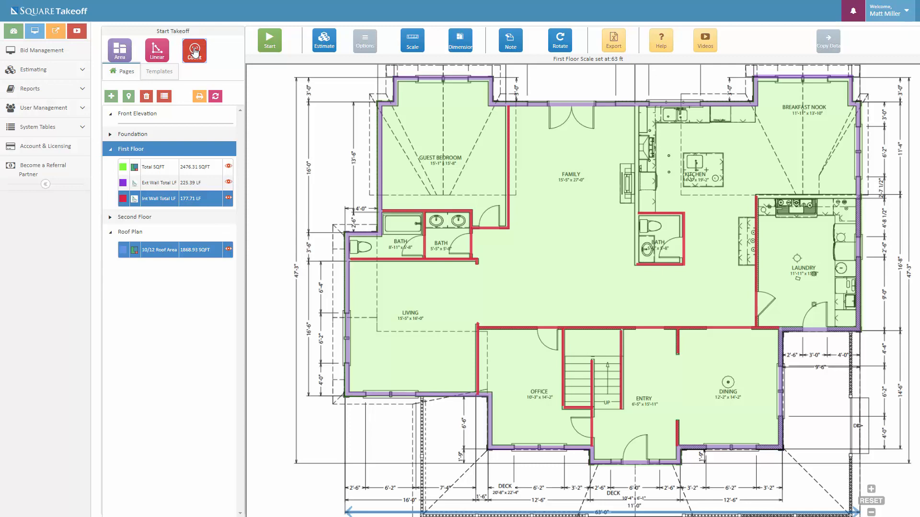
- Create a new count named 'Total Windows' using Plus-shaped markers
left_click(194, 49)
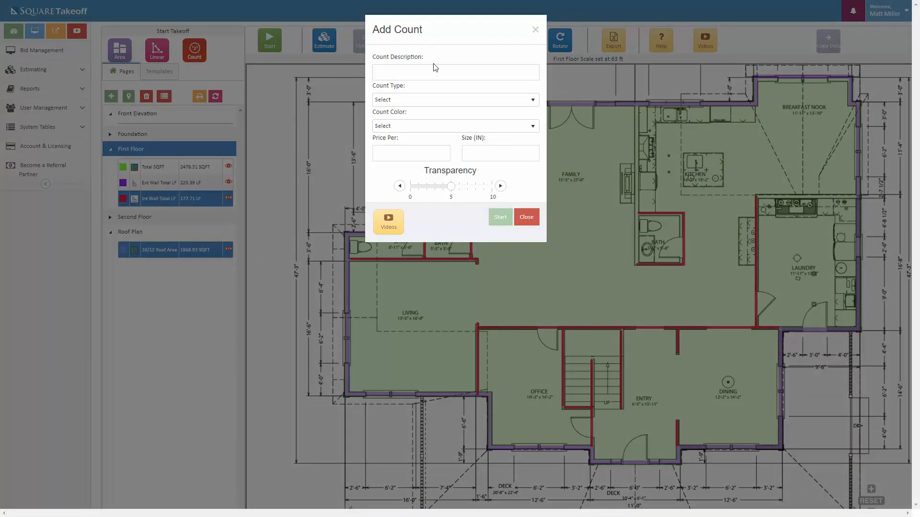
left_click(455, 71)
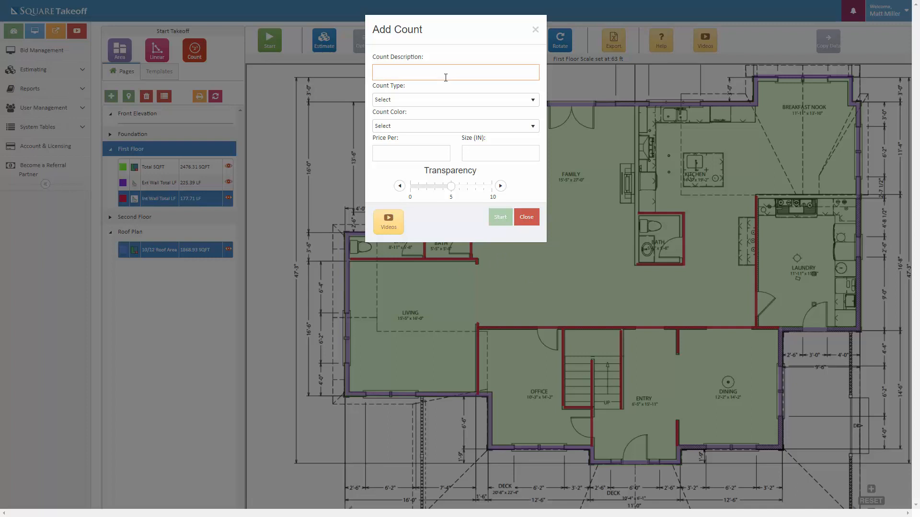
type("Total Windows")
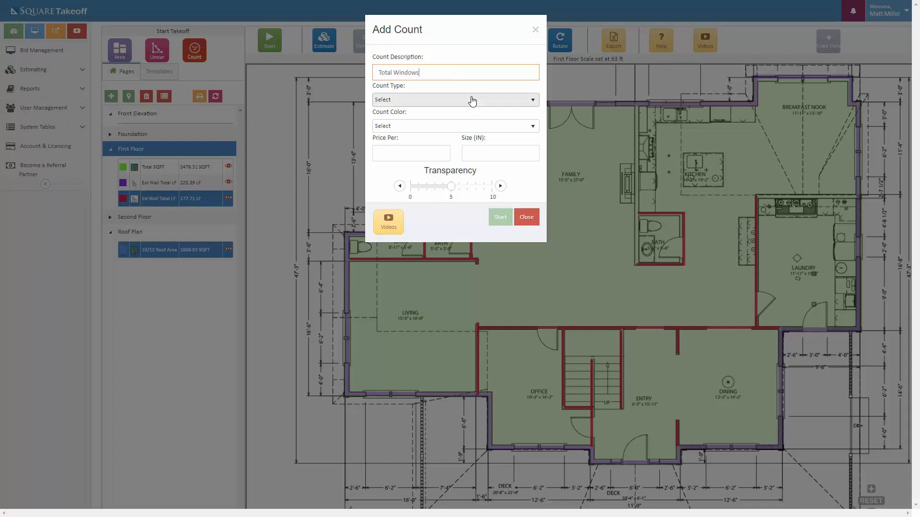
left_click(454, 99)
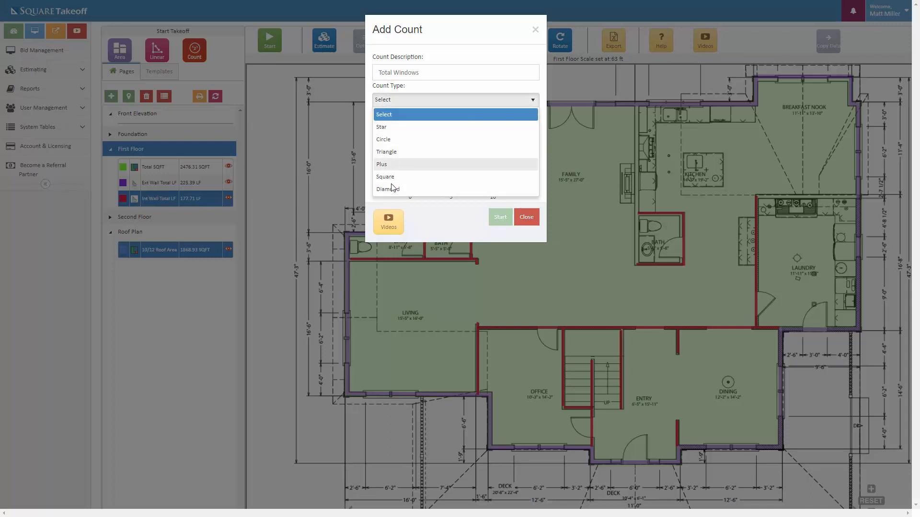
left_click(382, 164)
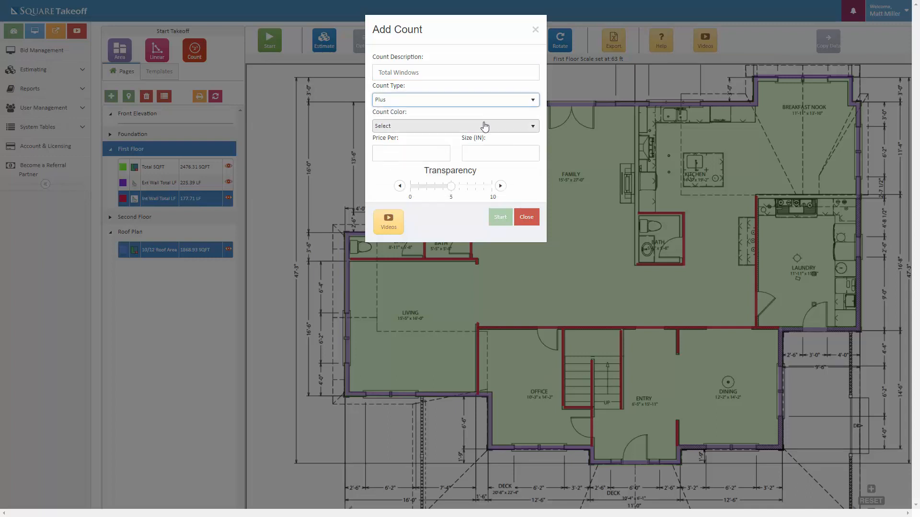
- Colour the window count DarkOrange, set marker size 24, and start counting
left_click(455, 125)
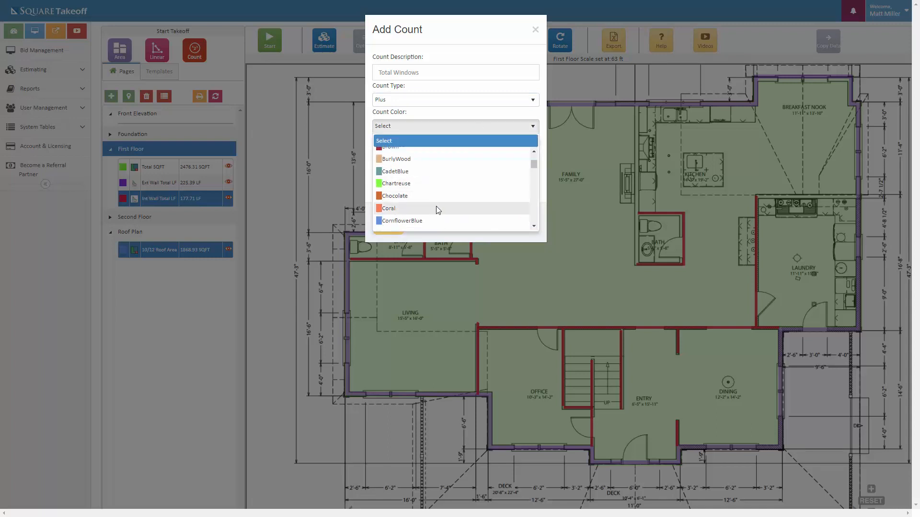
scroll("down", 3)
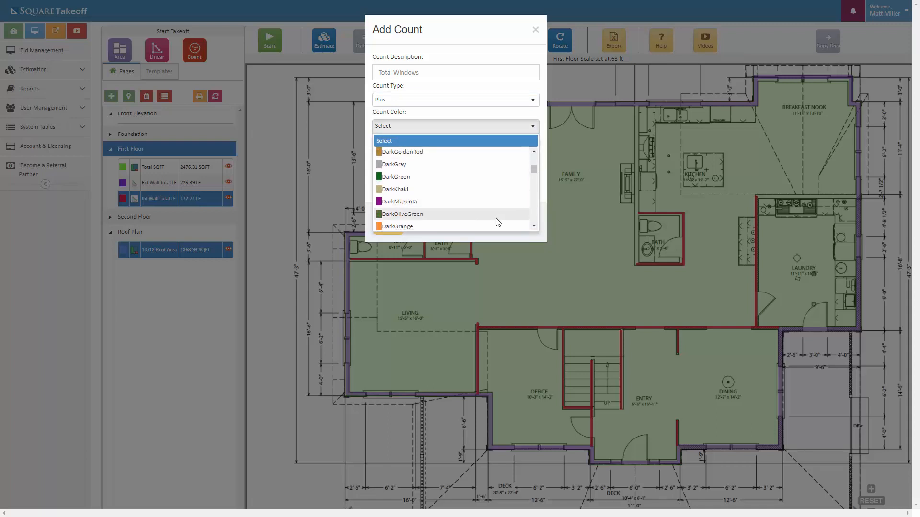
left_click(397, 227)
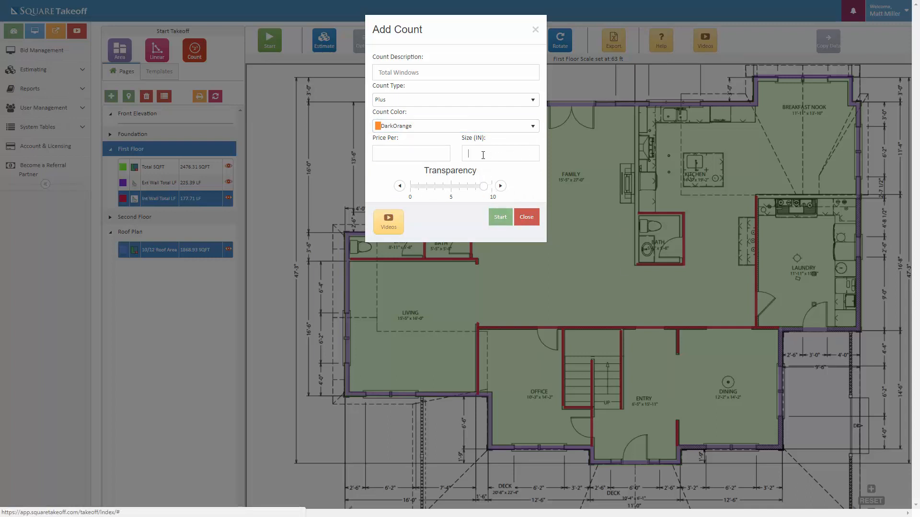
left_click(499, 153)
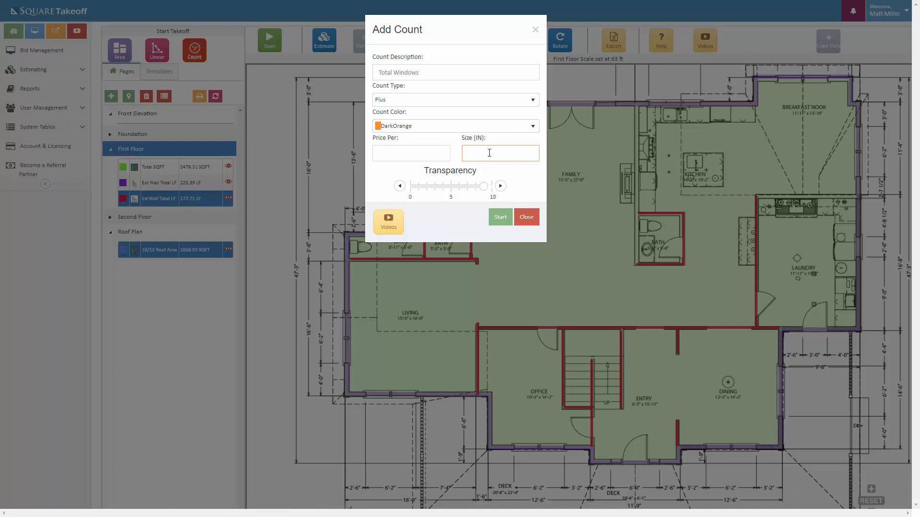
type("24")
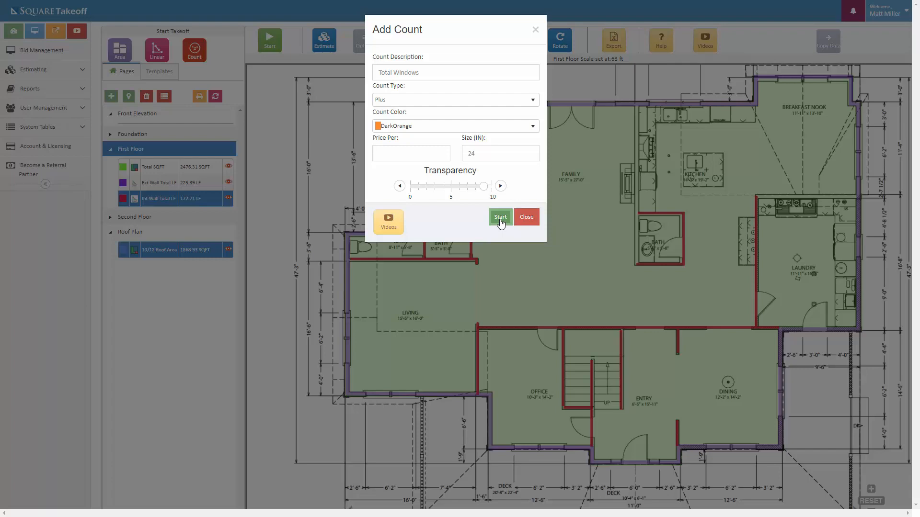
left_click(499, 217)
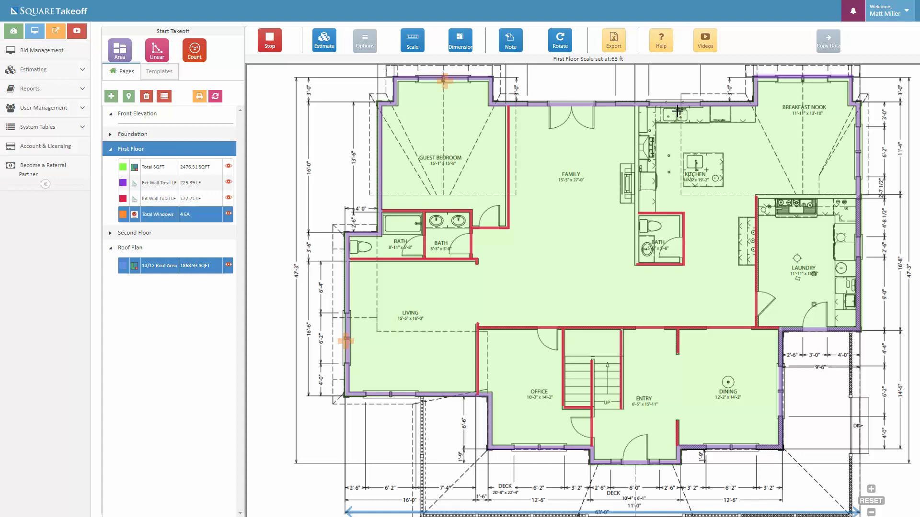
- Mark windows on the top and right exterior walls and remove an extra marker
left_click(803, 79)
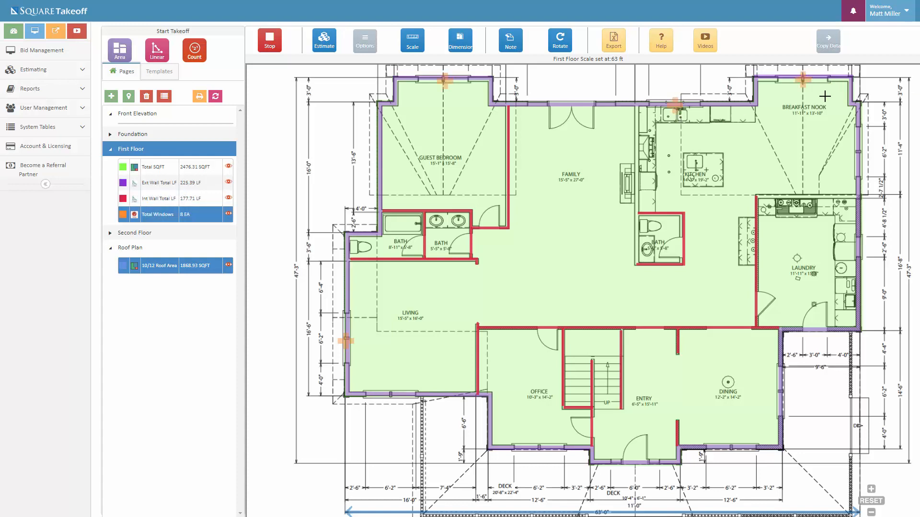
left_click(860, 154)
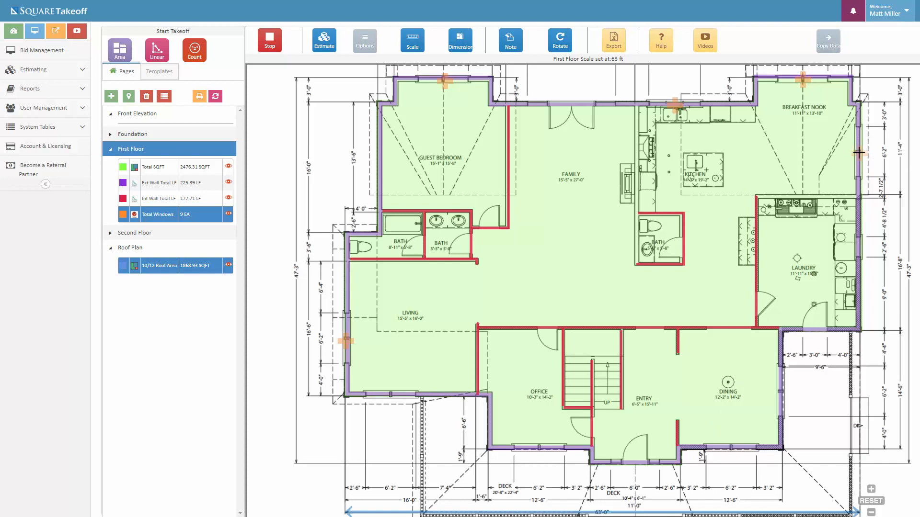
left_click(860, 155)
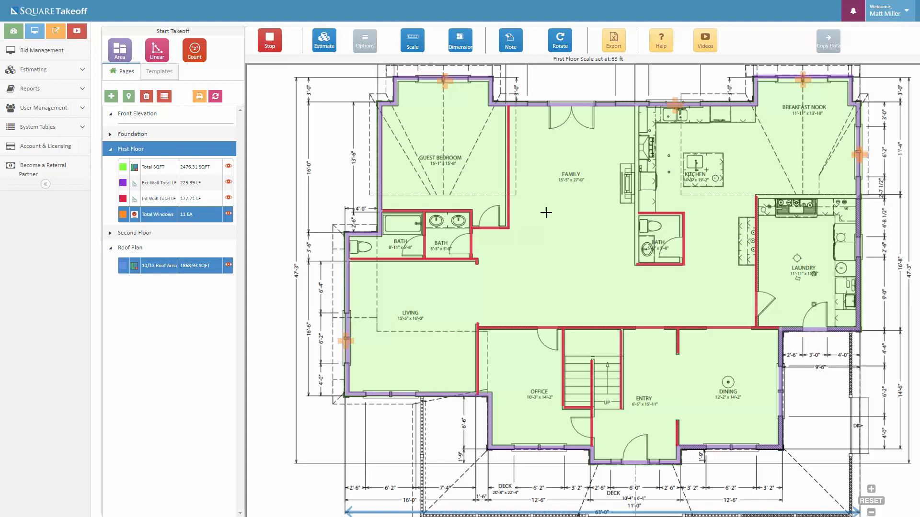
mouse_move(303, 55)
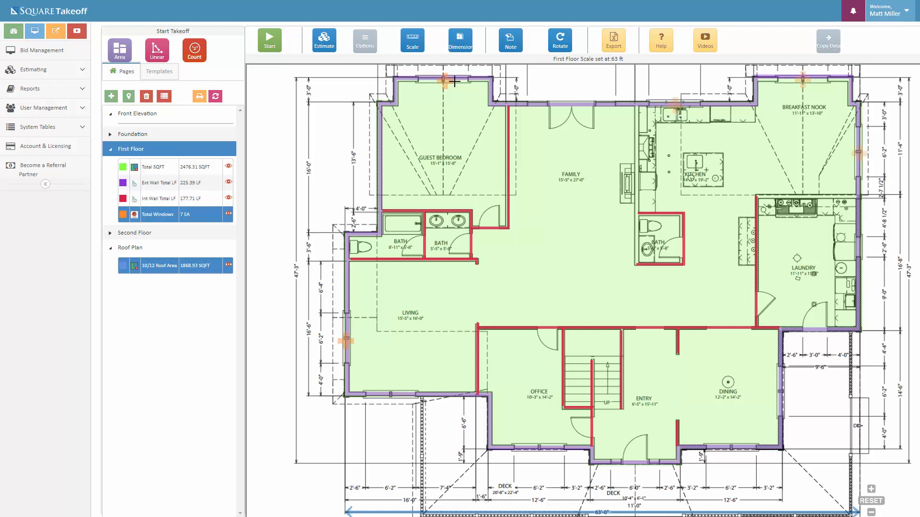
left_click(446, 81)
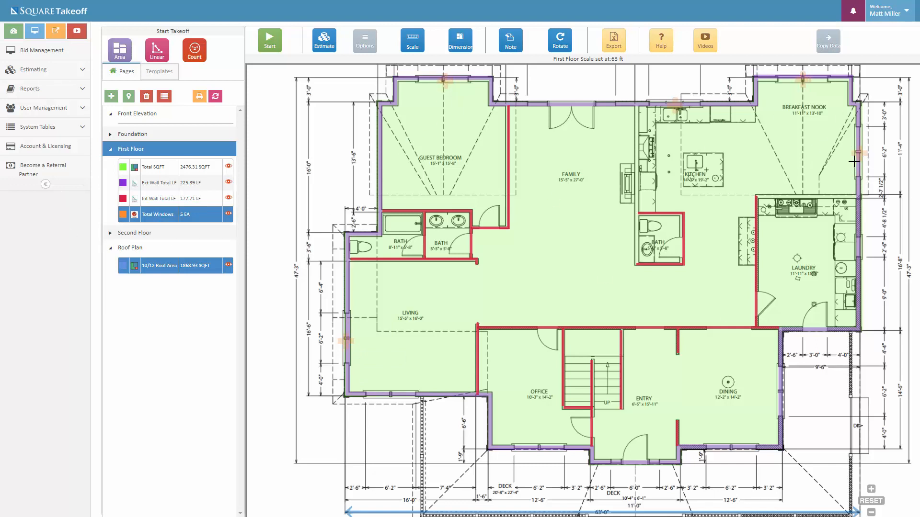
- Resume the Total Windows count and mark the remaining windows, finishing at 10 EA
left_click(159, 214)
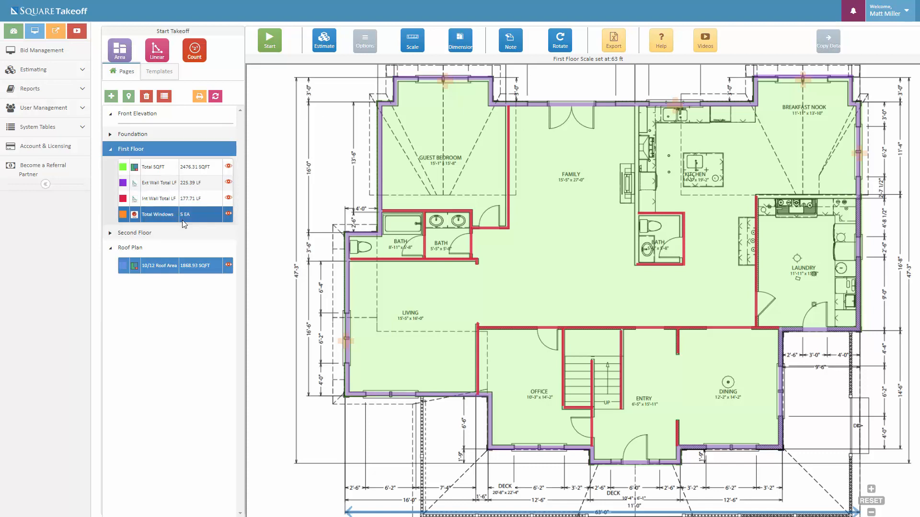
left_click(269, 39)
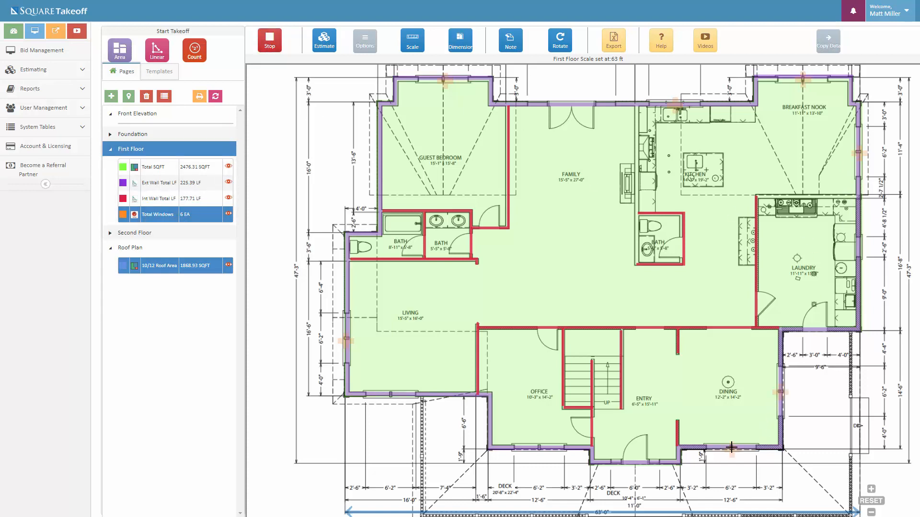
left_click(561, 418)
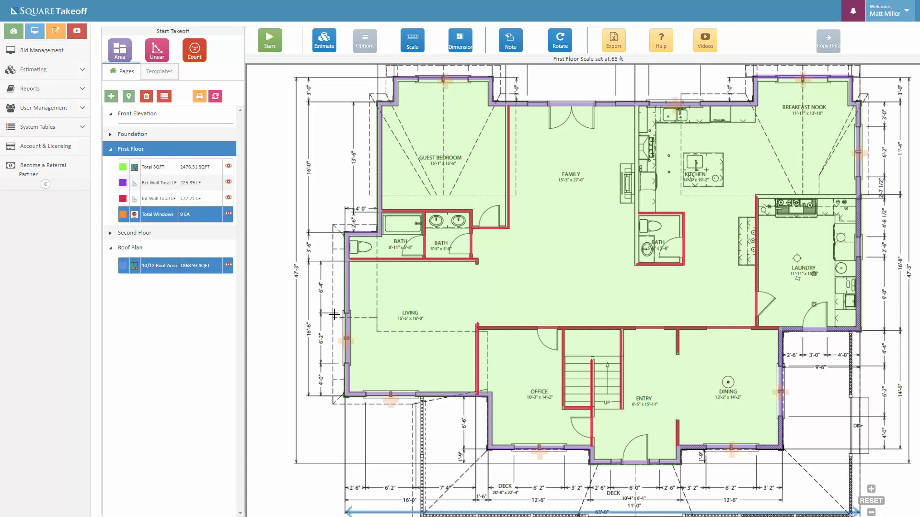
mouse_move(666, 109)
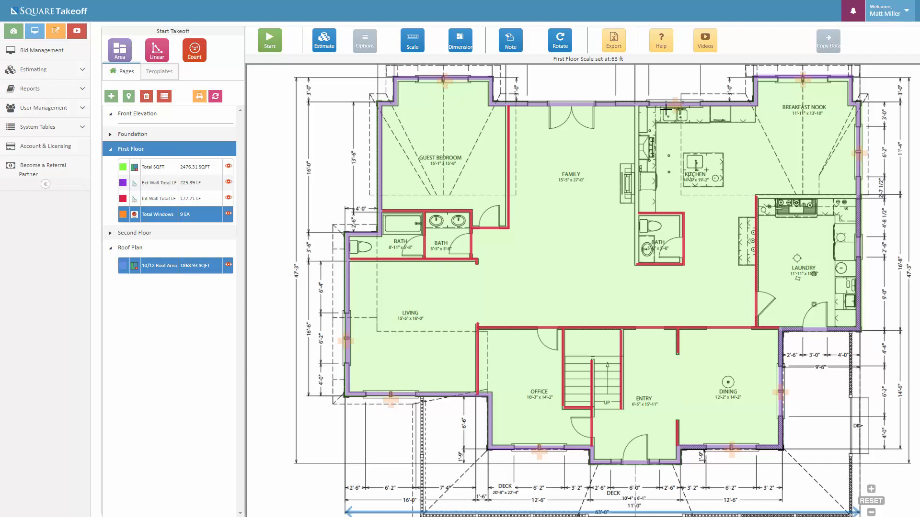
mouse_move(790, 375)
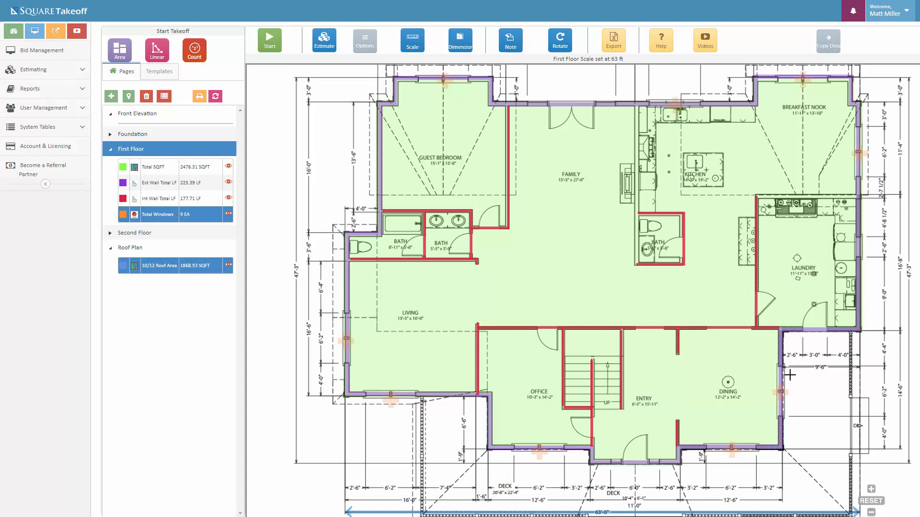
mouse_move(363, 384)
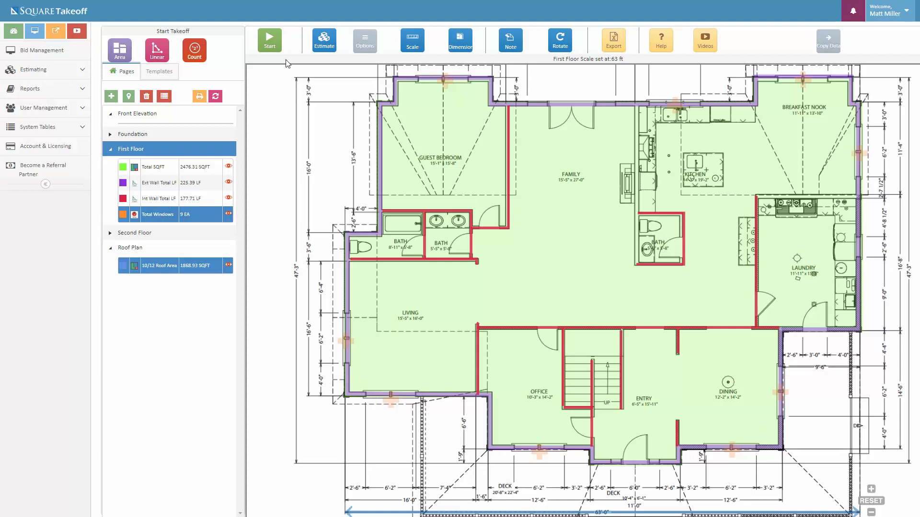
left_click(269, 40)
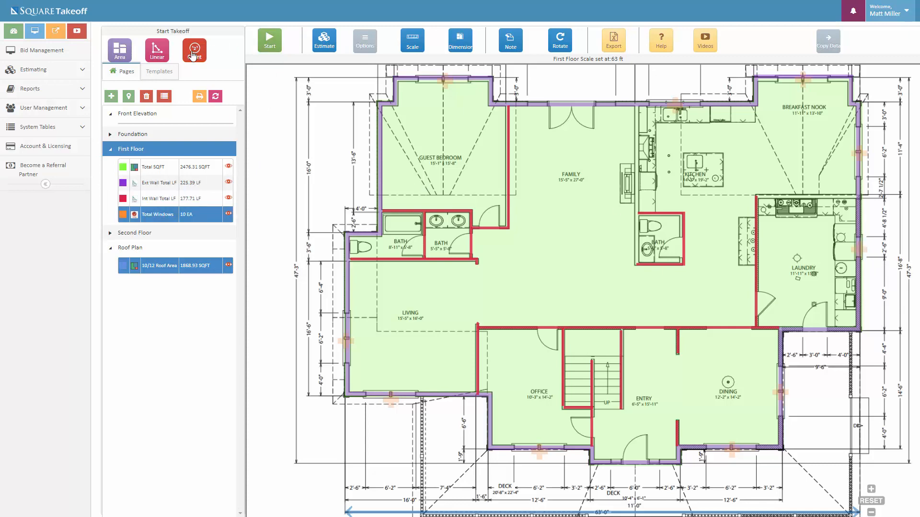
- Create an 'Int Doors' count with DarkViolet diamond markers, size 24, and start counting
left_click(194, 49)
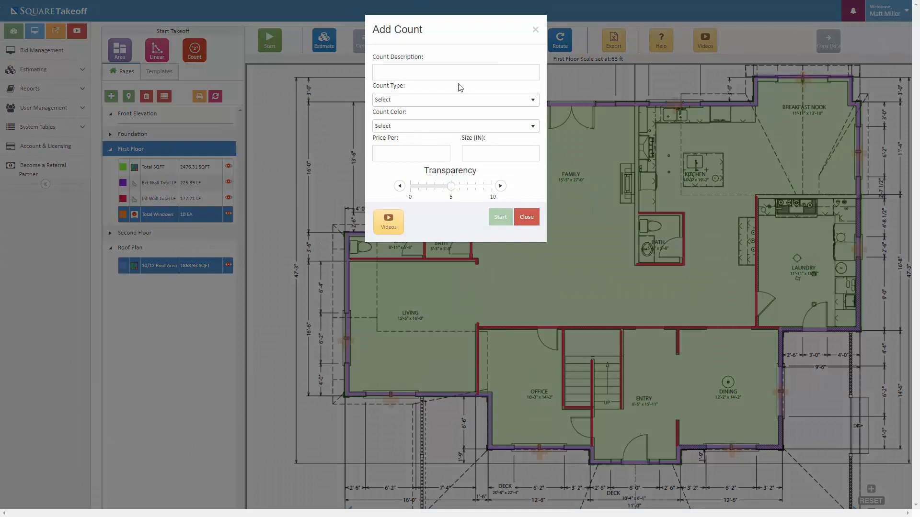
type("Int Doors")
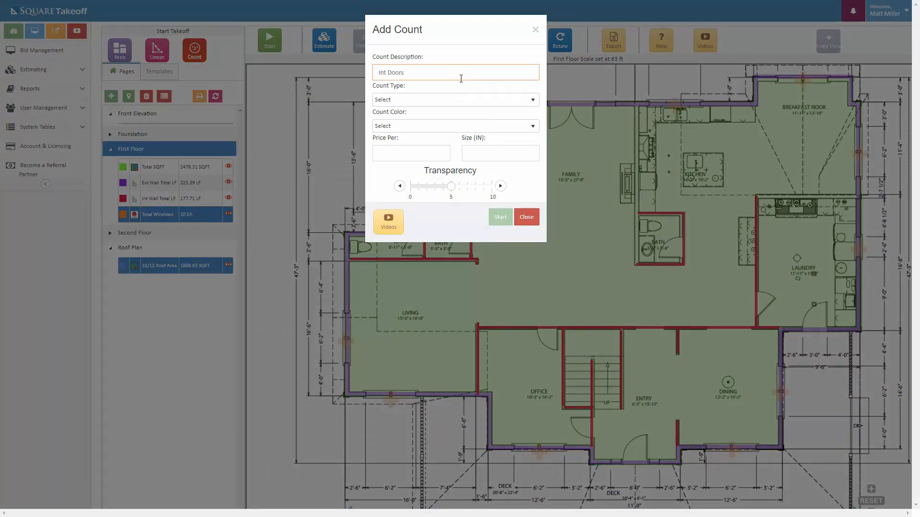
left_click(455, 99)
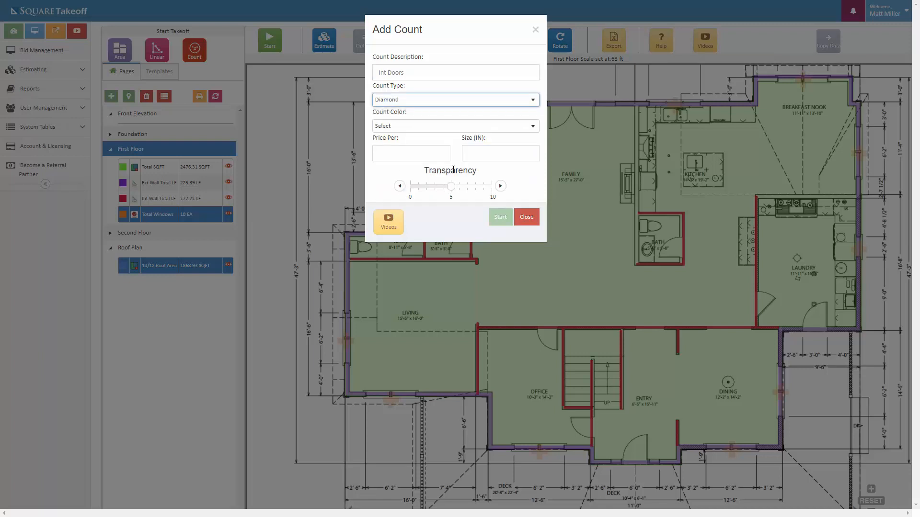
left_click(455, 125)
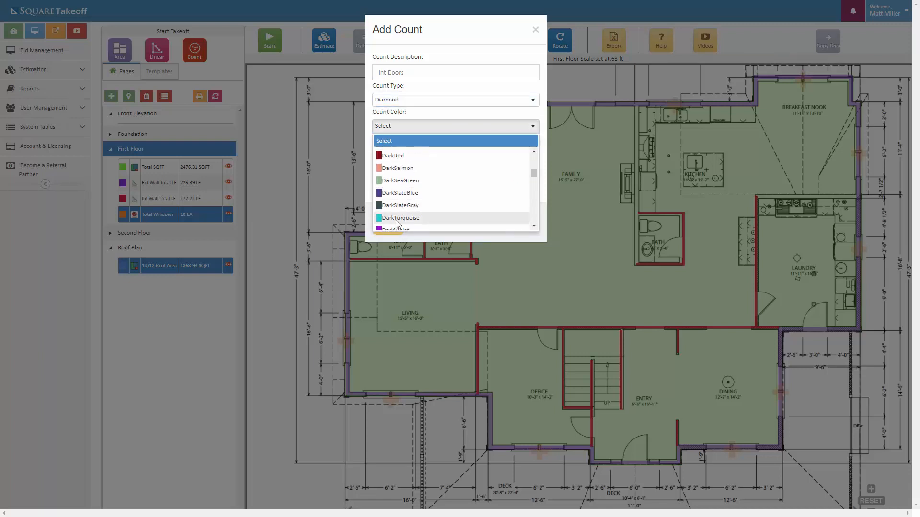
left_click(396, 223)
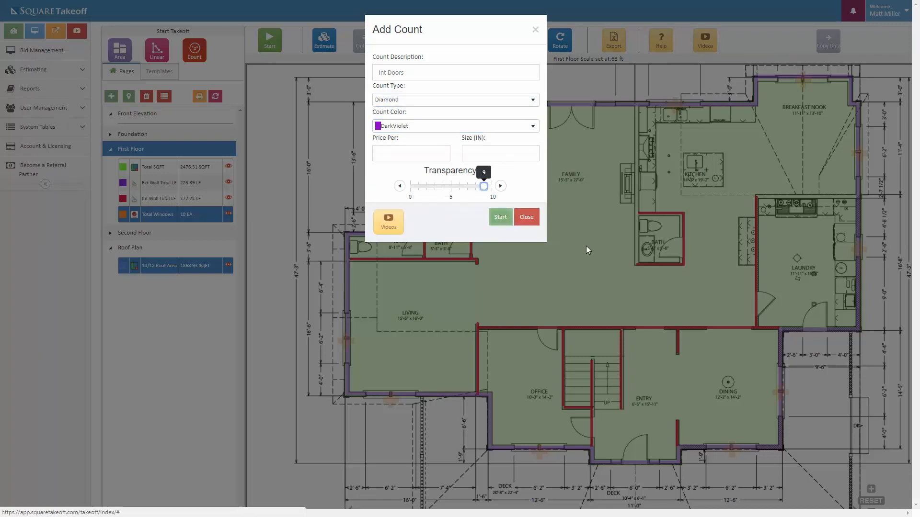
type("24")
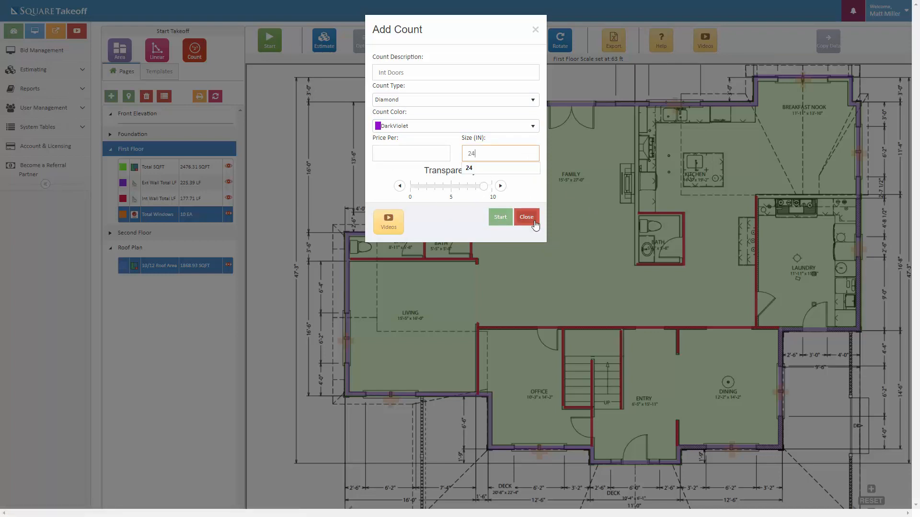
left_click(499, 217)
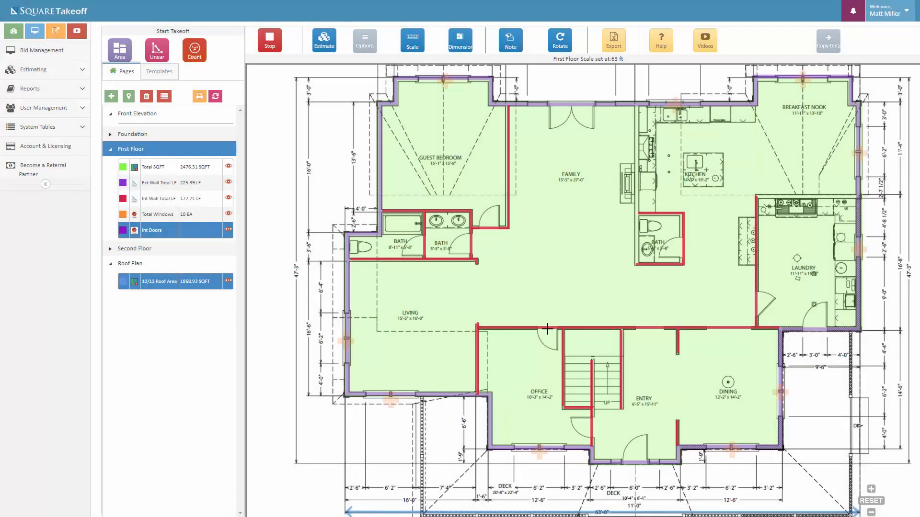
- Place the interior door diamonds, drag one into the office doorway, and open Int Doors settings
left_click(418, 244)
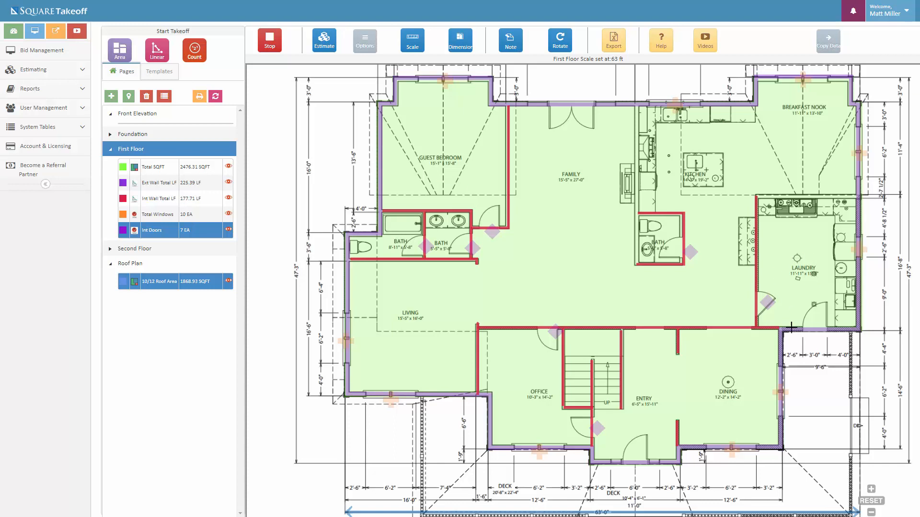
left_click(269, 40)
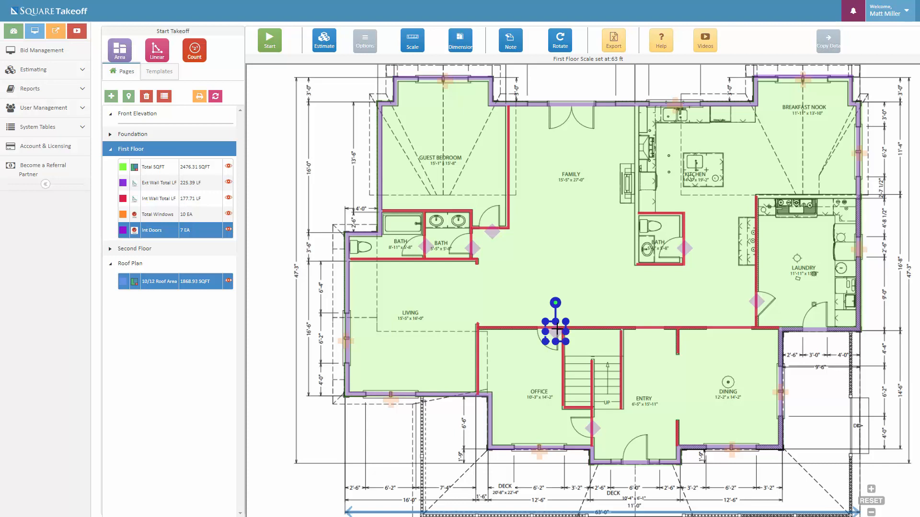
left_click_drag(554, 326, 493, 226)
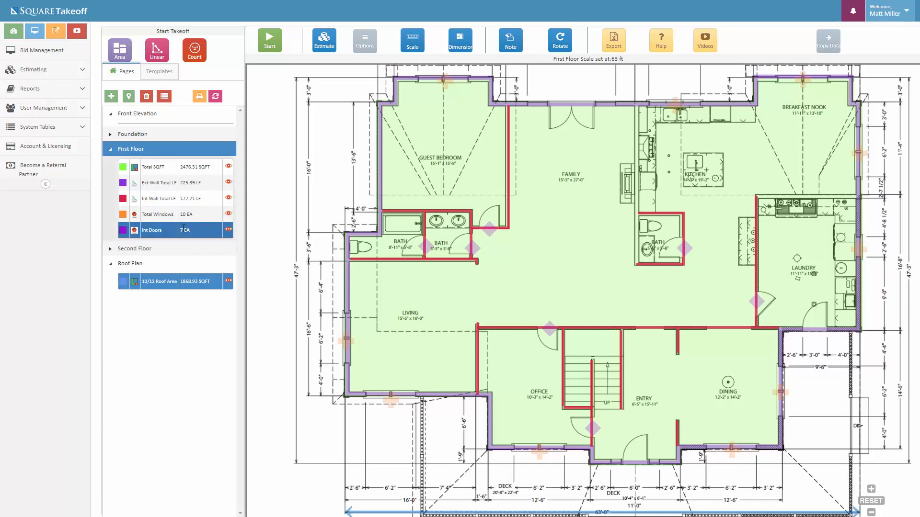
left_click(228, 230)
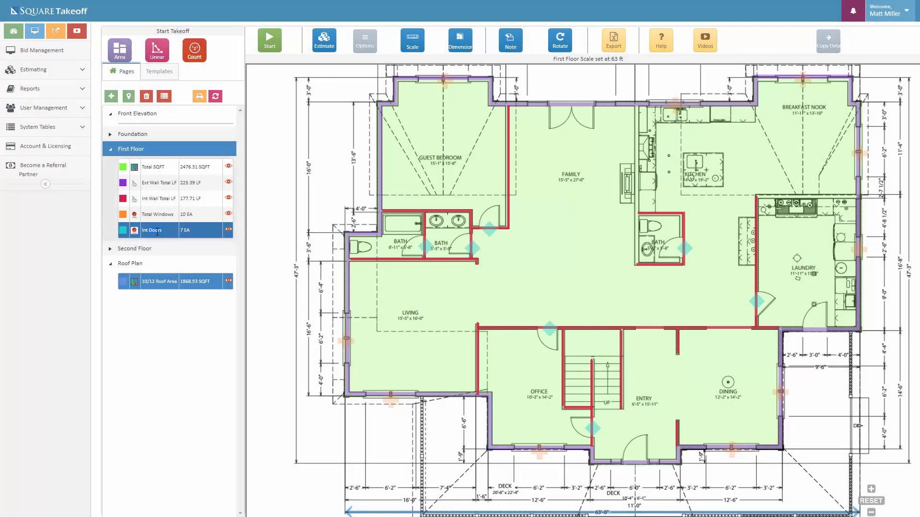
- Set Int Doors and Total Windows marker transparency to 10 and update both counts
left_click(228, 230)
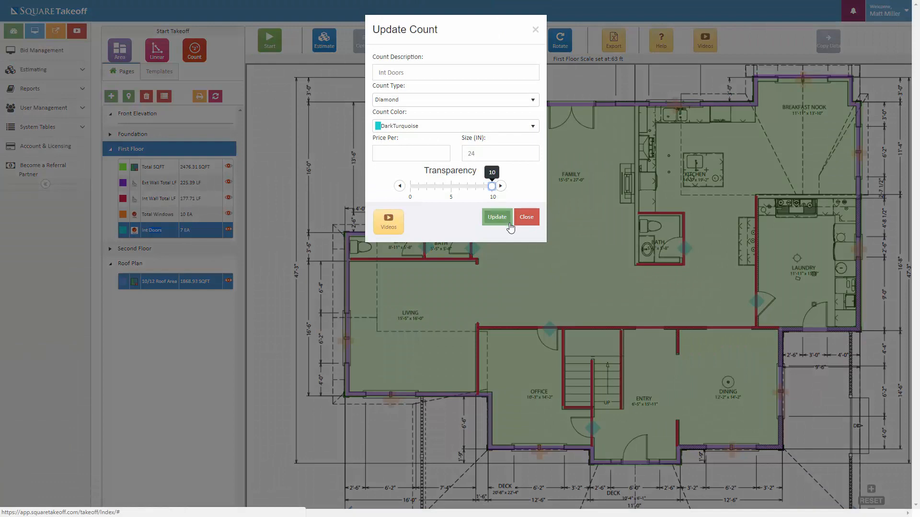
left_click(496, 216)
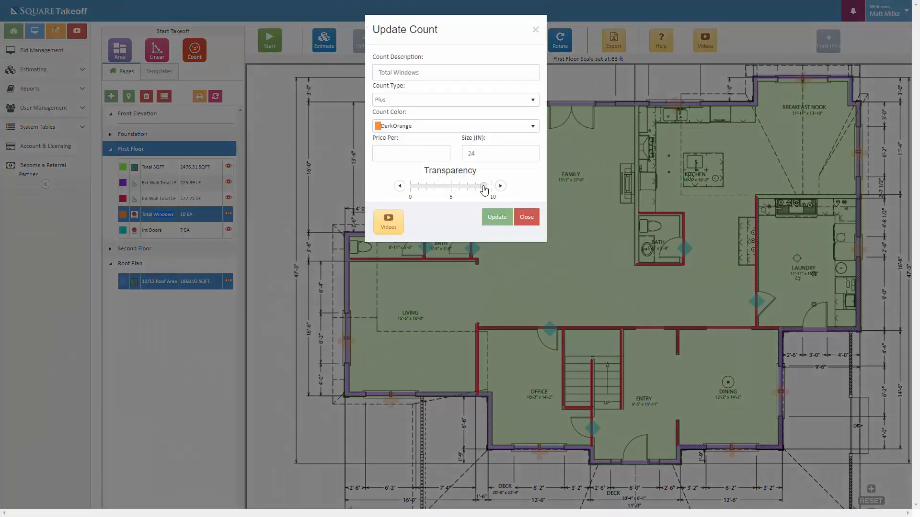
left_click(525, 216)
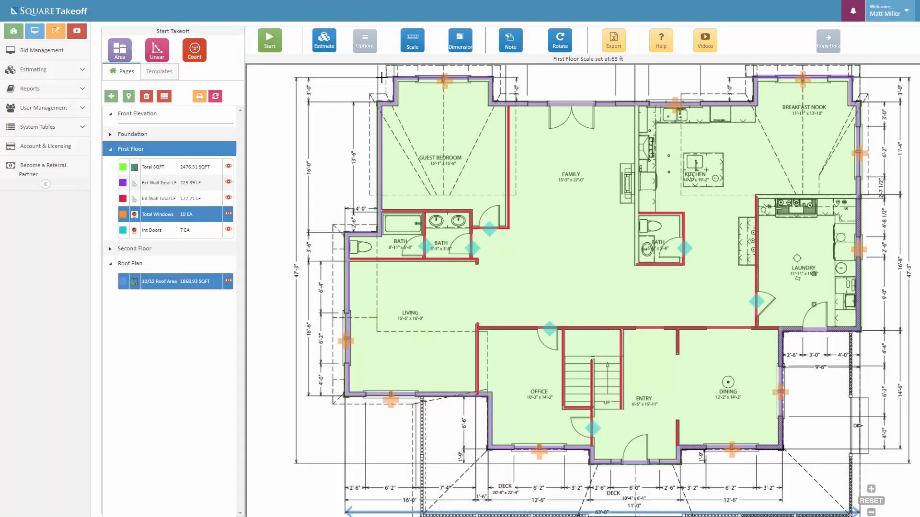